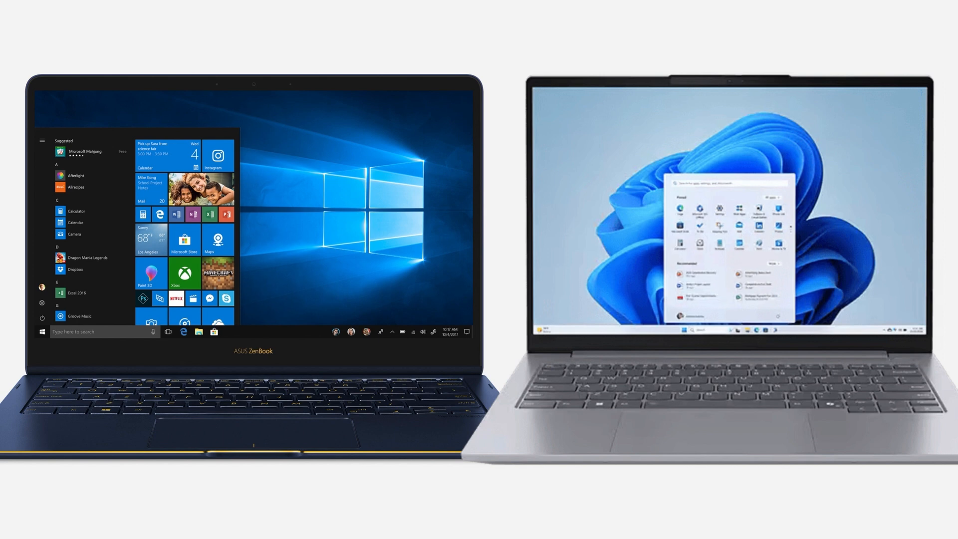
Search Start for 'device Manager' and launch Device Manager from the results
text(device Manager)
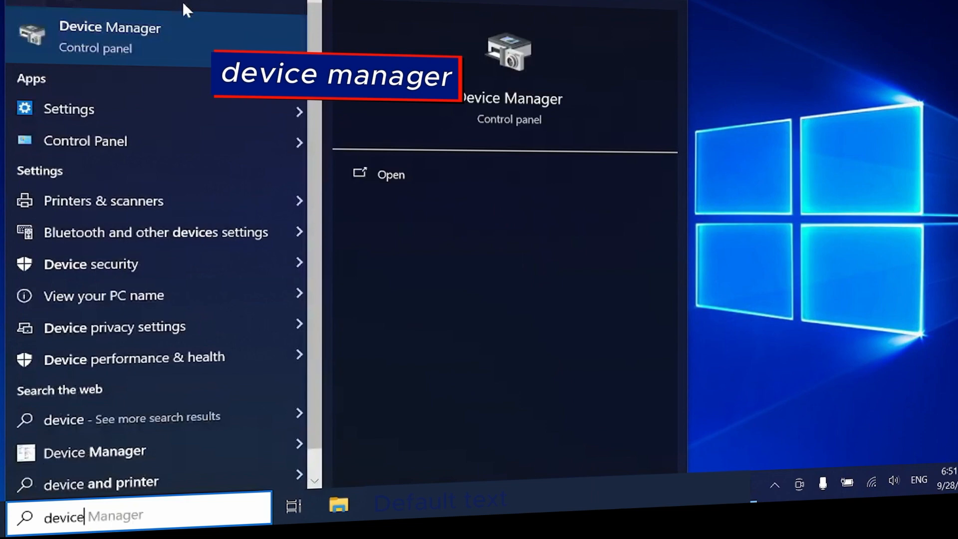
click(110, 28)
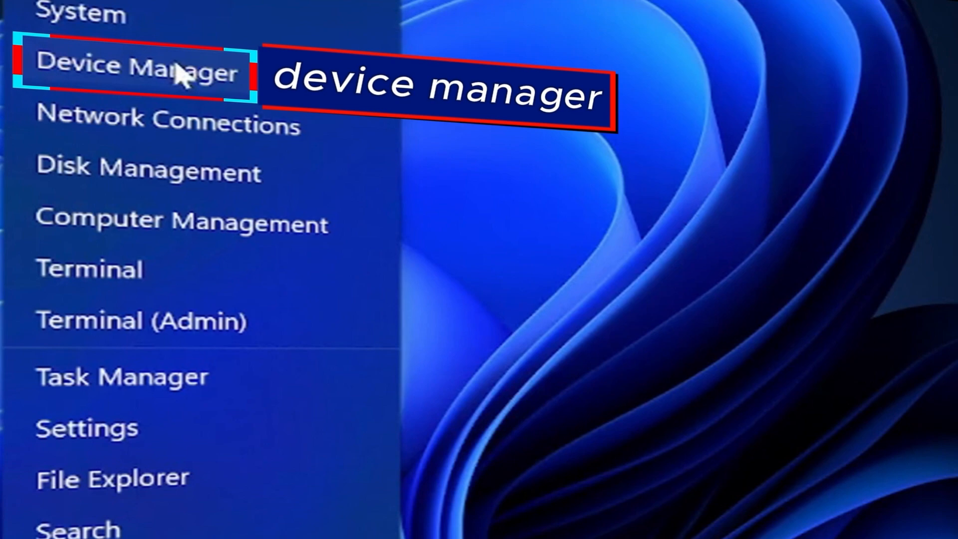
click(135, 72)
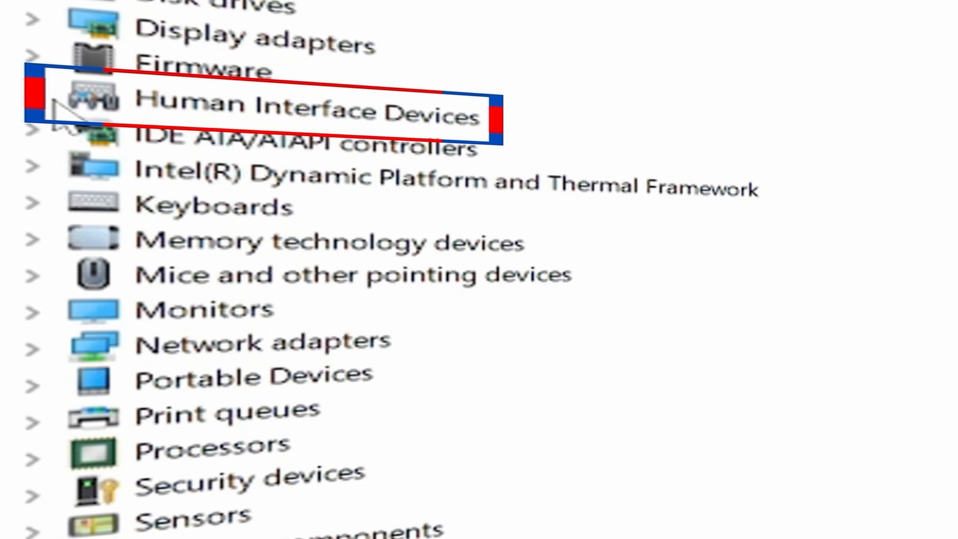
Expand Human Interface Devices and pick the HID-compliant touch screen via the Action list
click(35, 104)
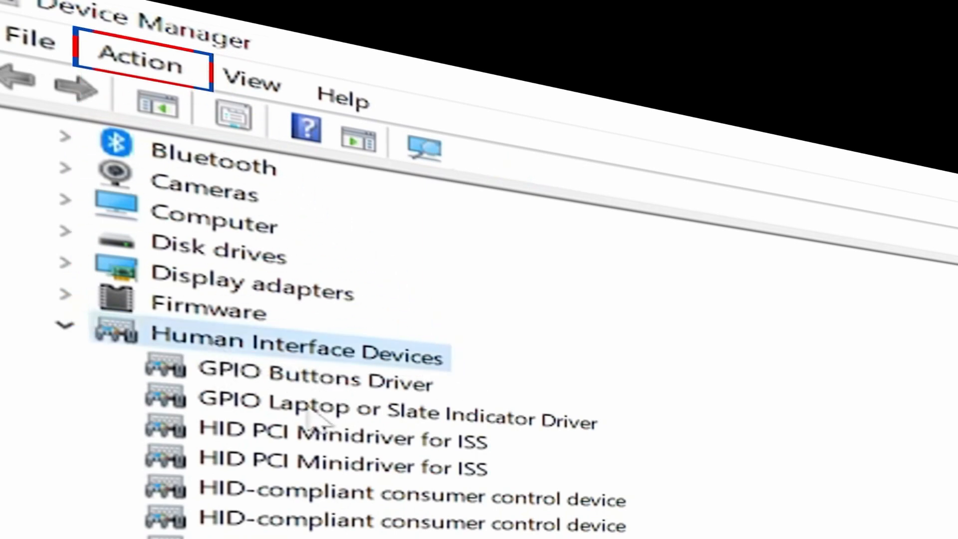
click(147, 64)
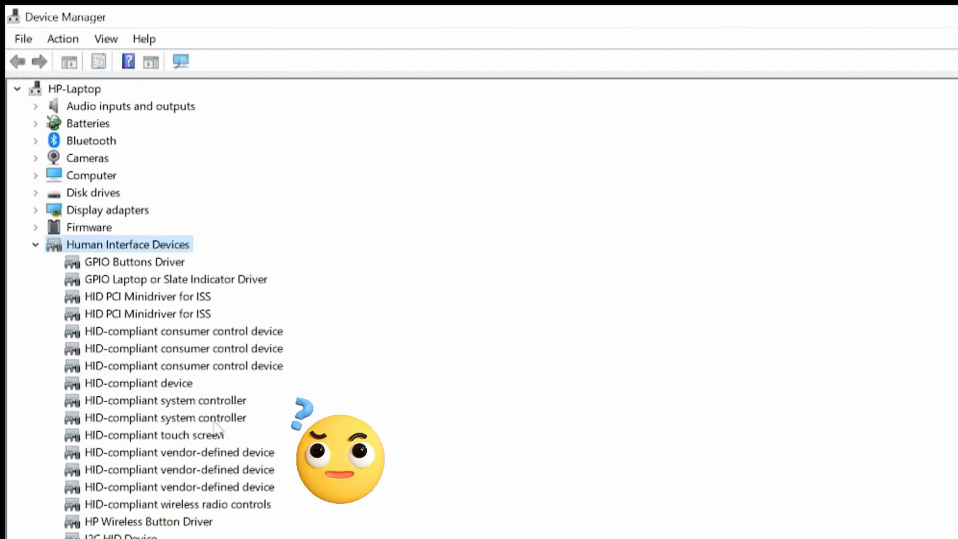
click(154, 434)
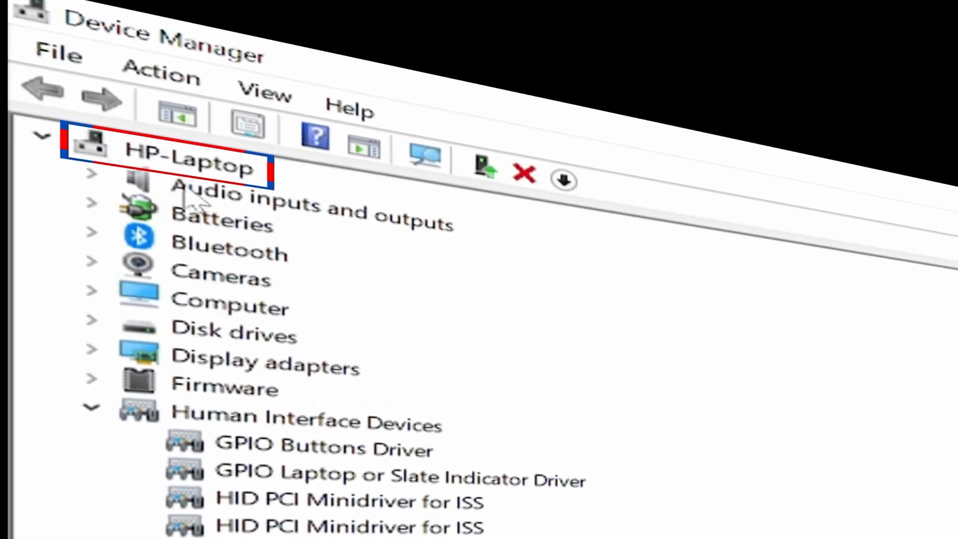
Select the HP-Laptop root node and turn on View > Show hidden devices
click(184, 167)
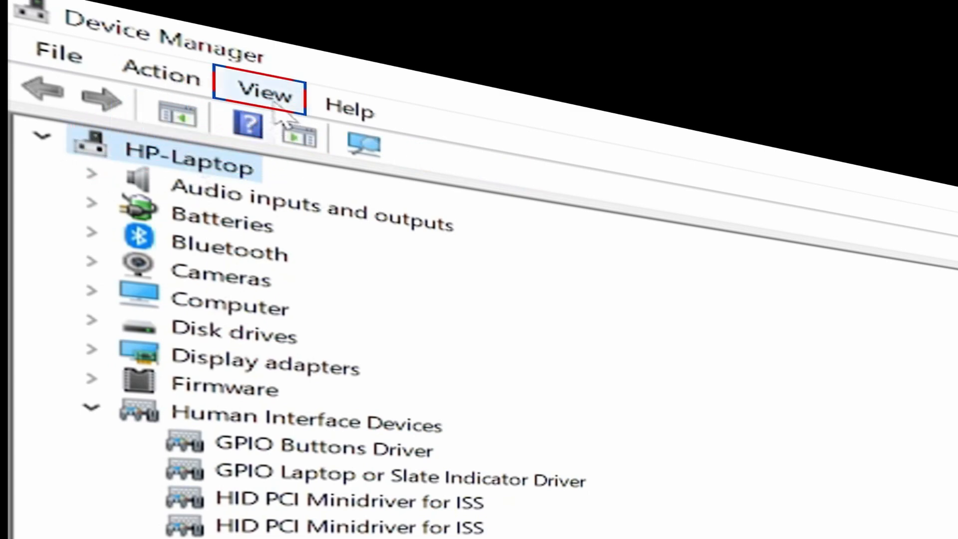
click(258, 95)
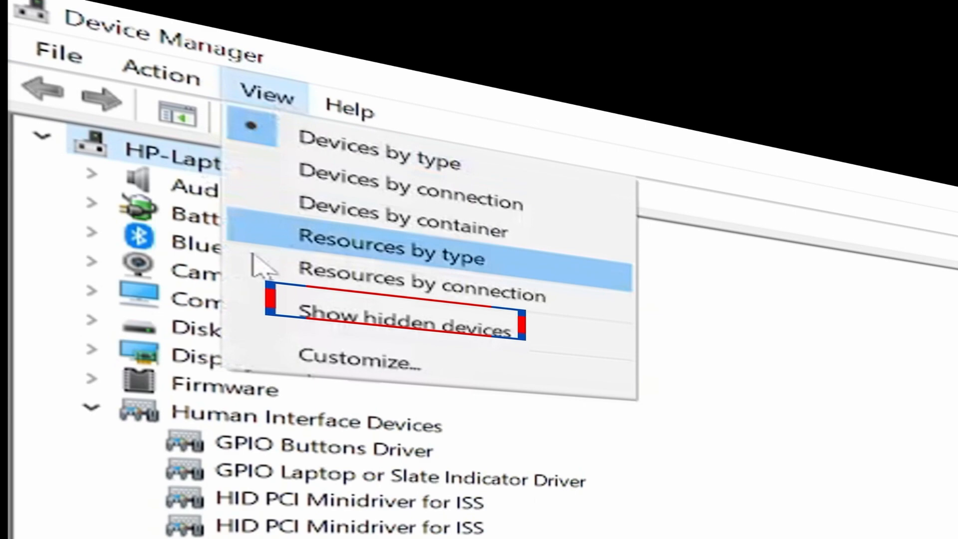
mouse_move(415, 342)
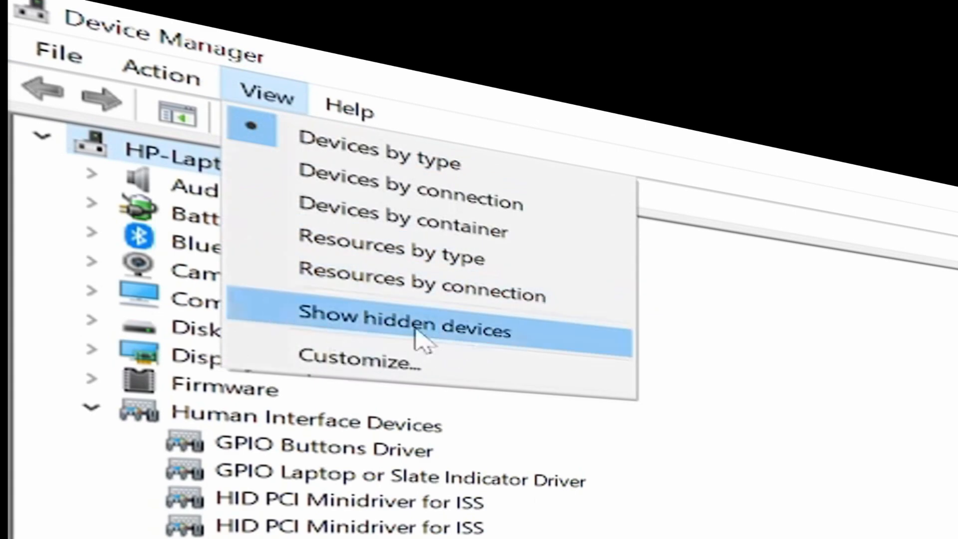
click(406, 327)
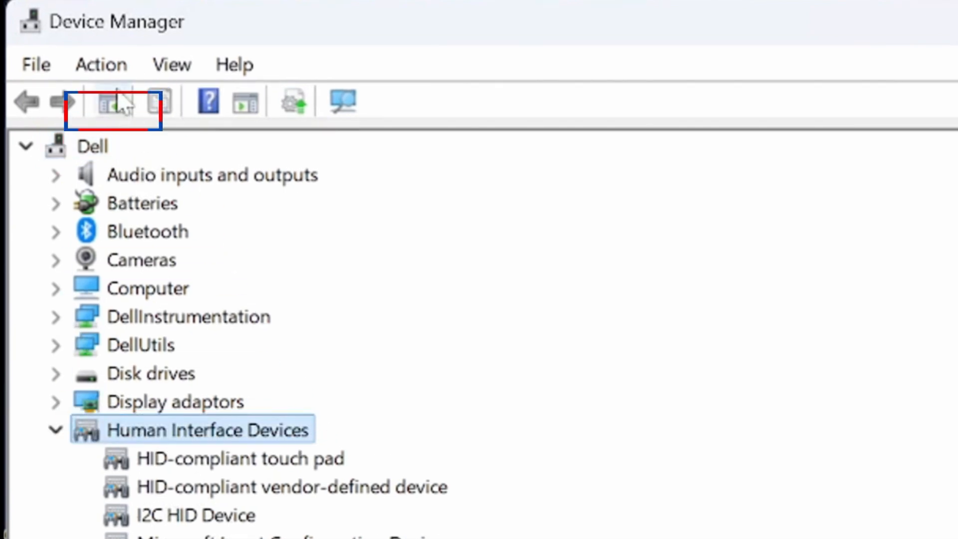
Scan for hardware changes, show hidden devices, and select the greyed HID-compliant touch screen
click(102, 64)
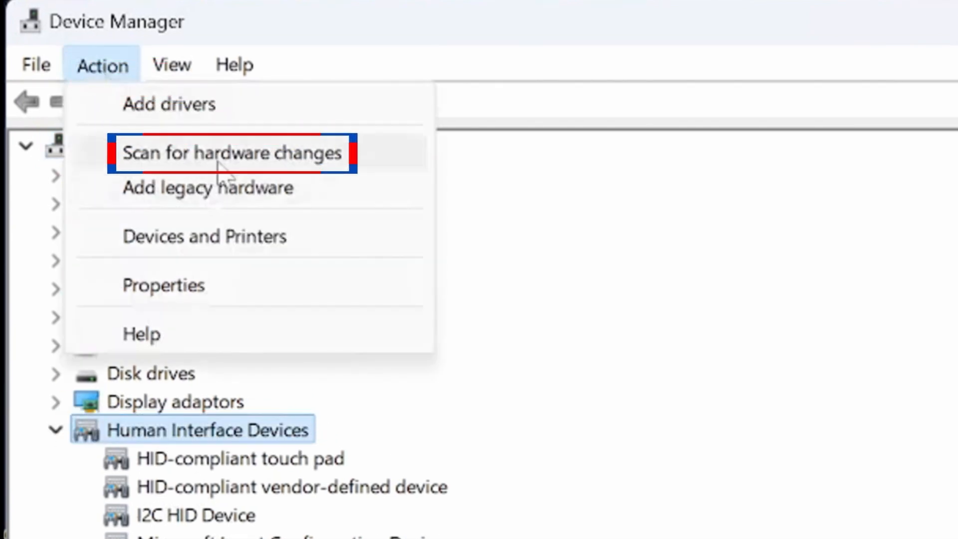
click(234, 153)
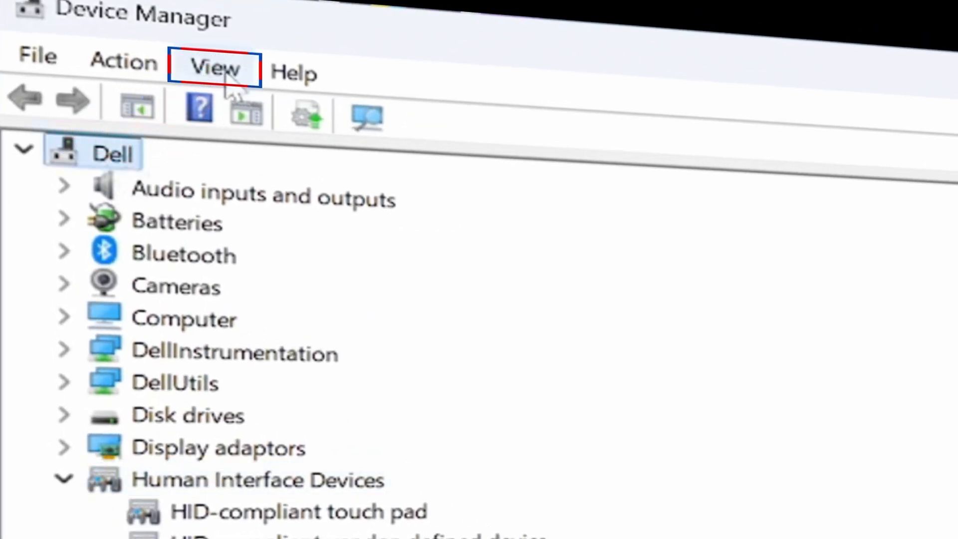
click(216, 69)
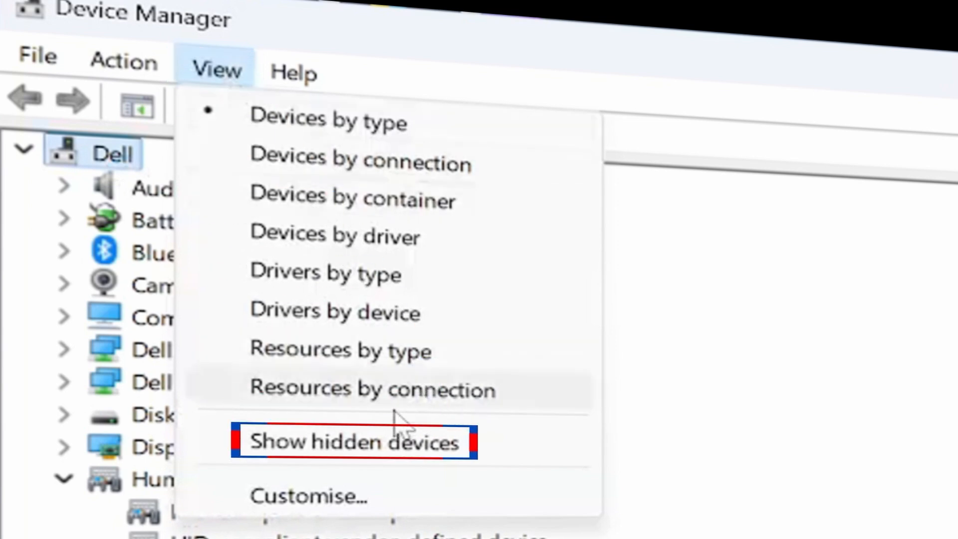
click(355, 442)
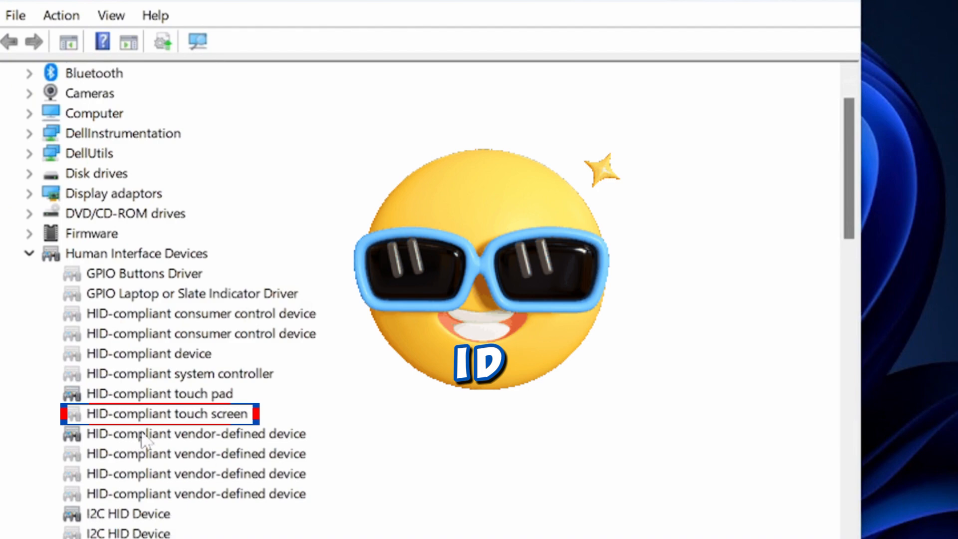
click(159, 413)
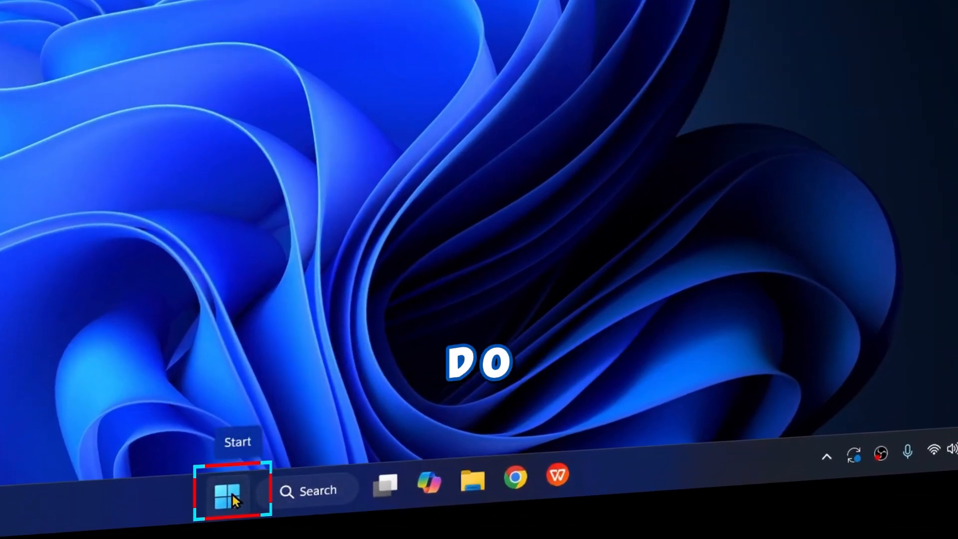
Search Start for 'run' and bring up the Run dialog
click(229, 491)
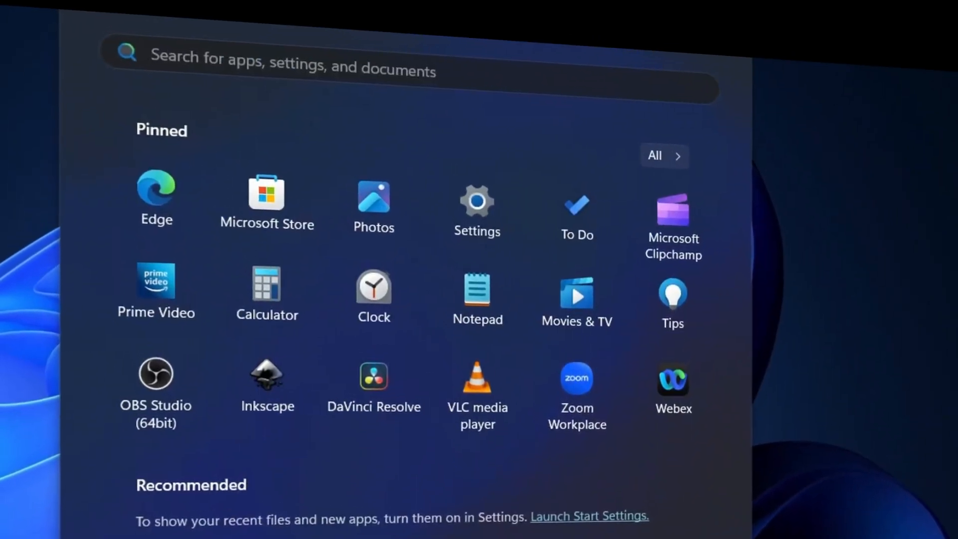
text(run)
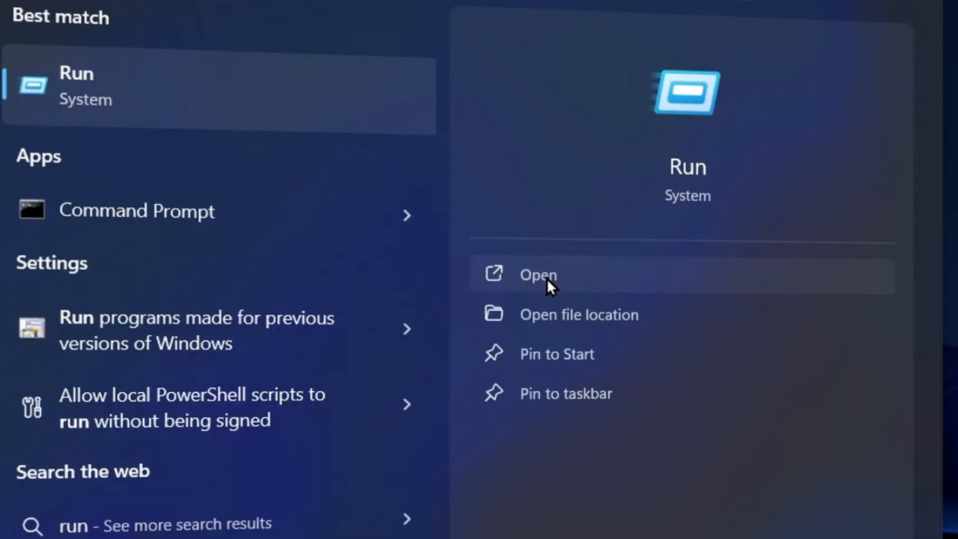
click(537, 275)
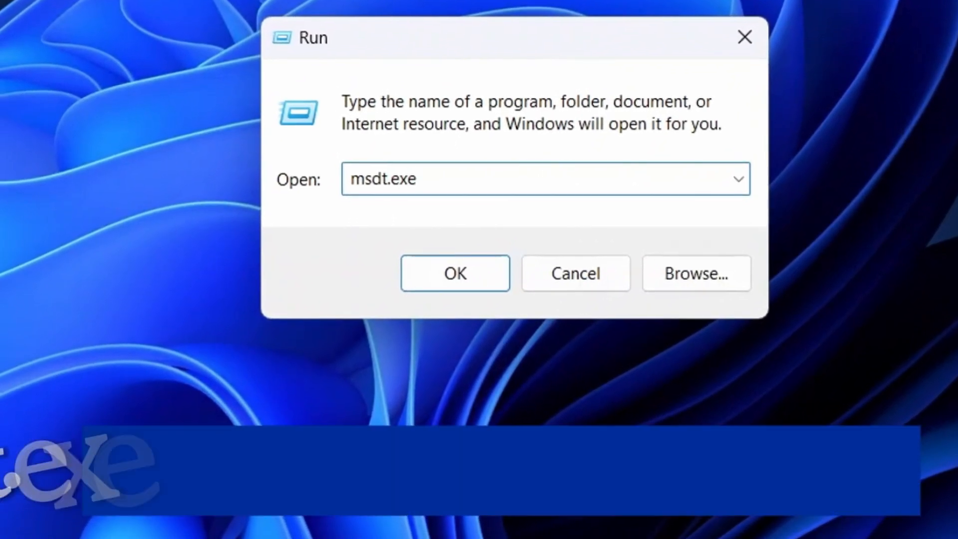
Enter msdt.exe -id DeviceDiagnostic in Run and launch the Hardware and Devices troubleshooter
text(-id D)
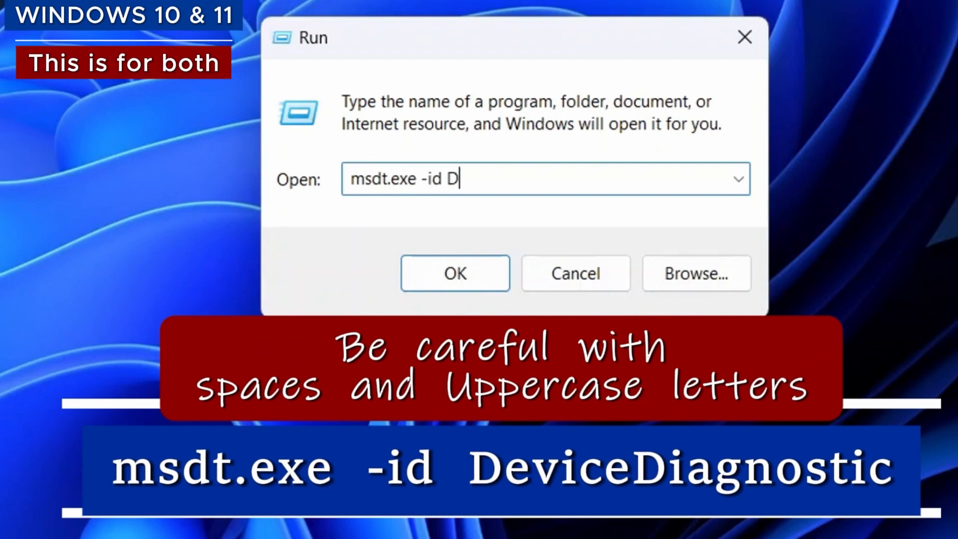
text(eviceDiagnosti)
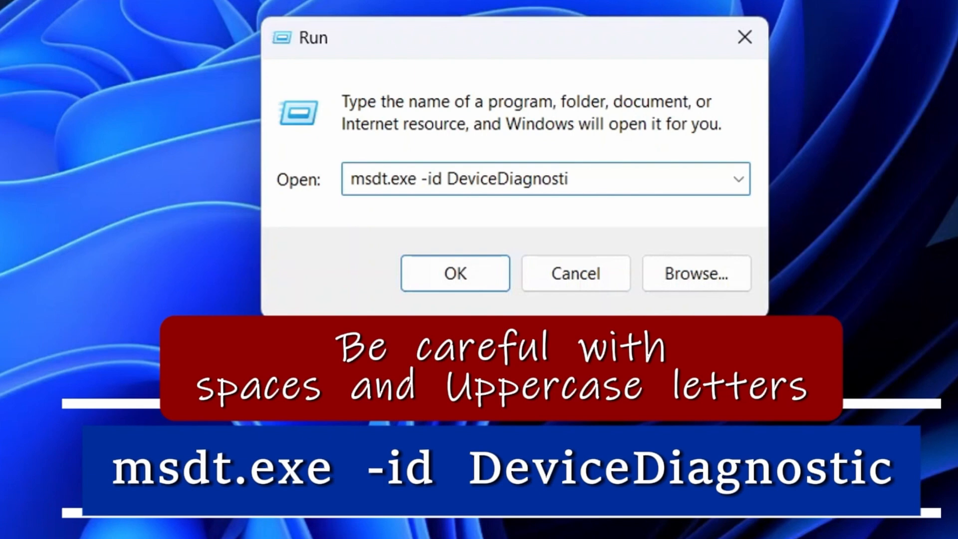
text(c)
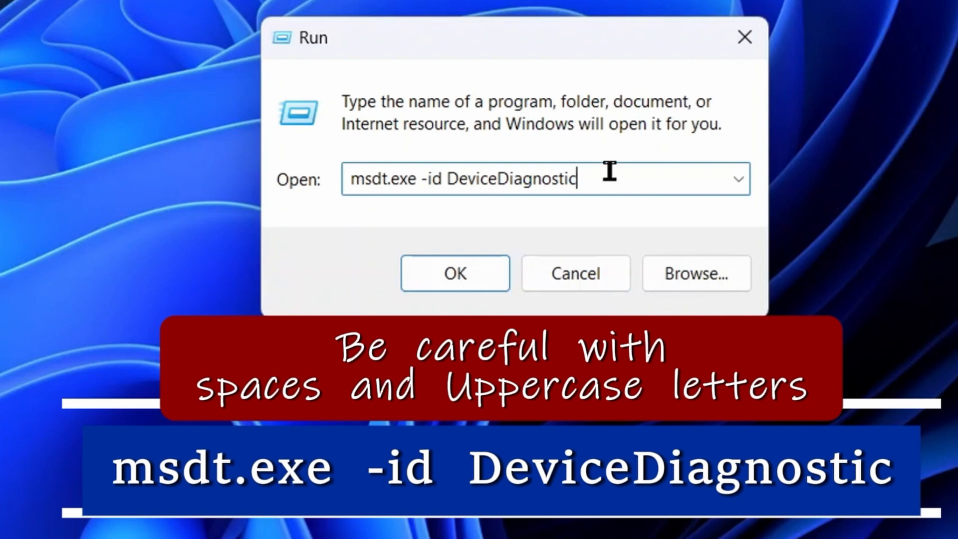
click(455, 273)
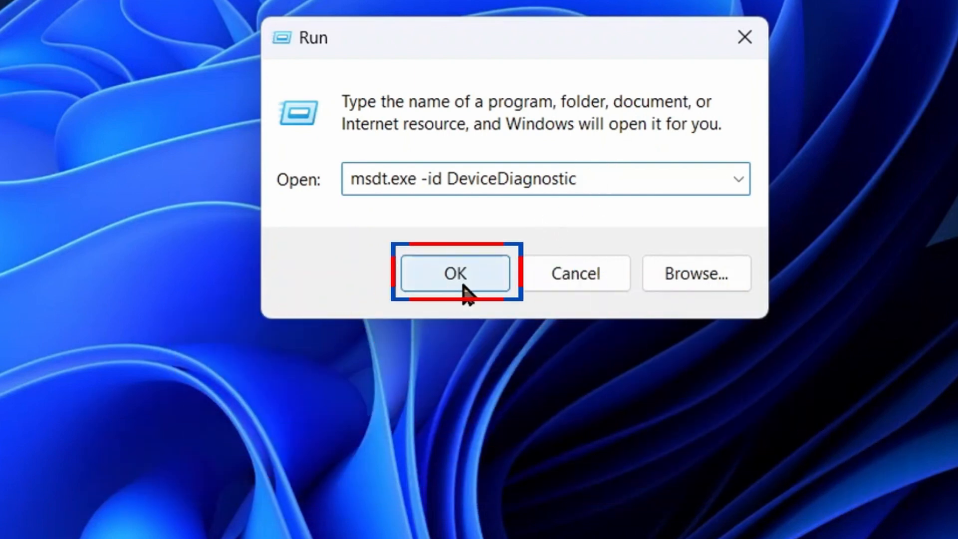
click(455, 273)
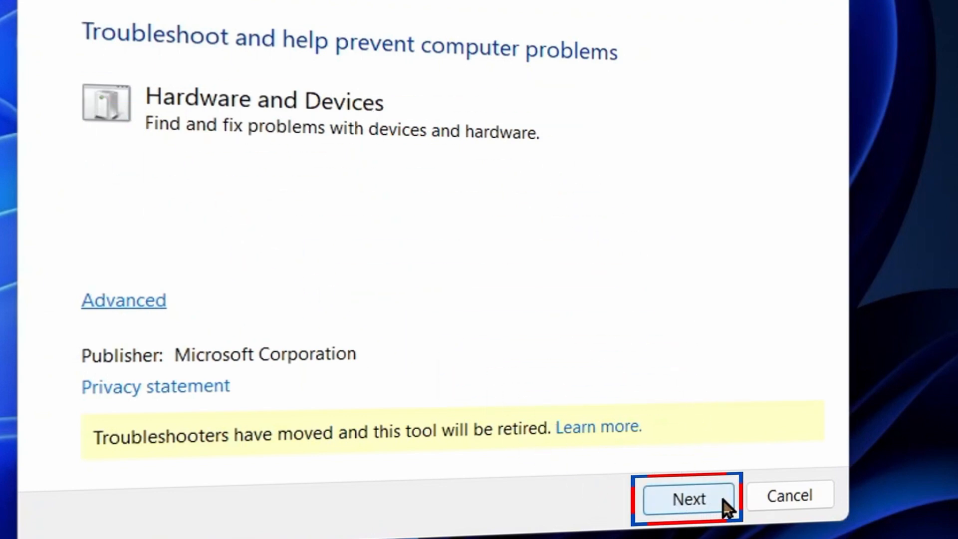
Start hardware problem detection, then bring up the Start menu power options to restart
click(689, 497)
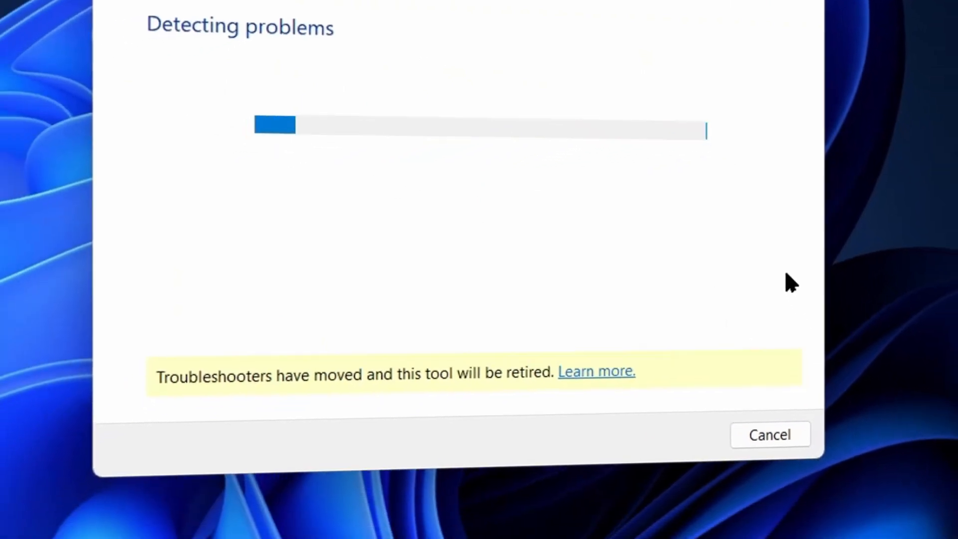
click(770, 434)
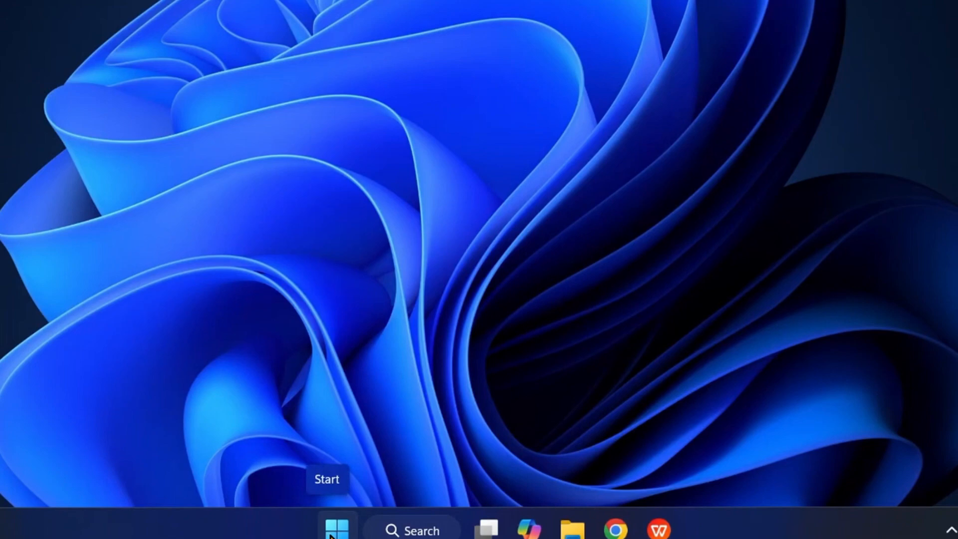
click(336, 527)
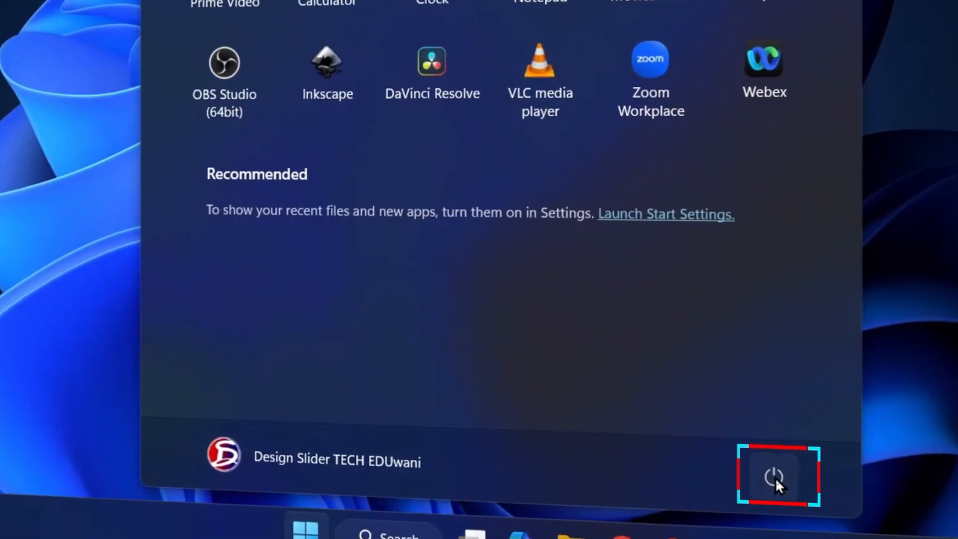
click(776, 477)
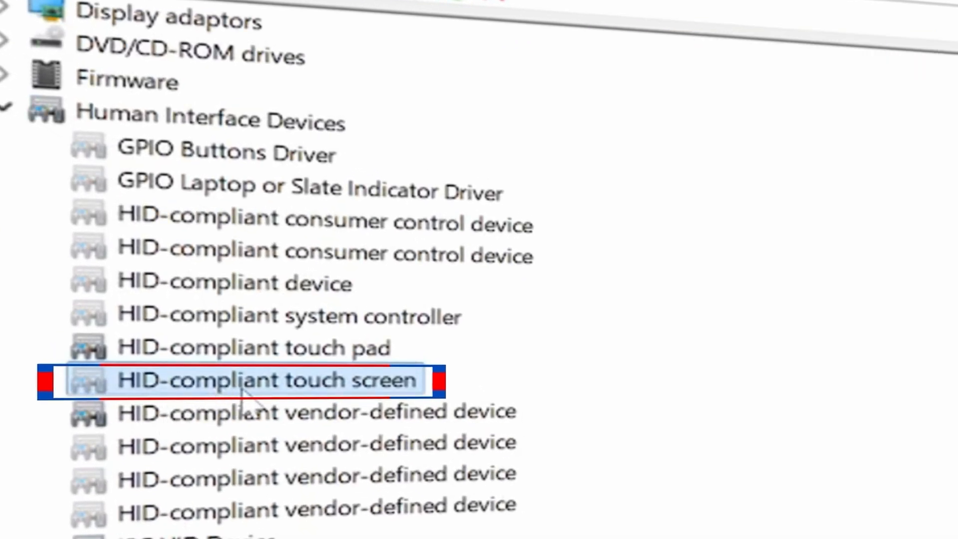
Update the HID-compliant touch screen driver letting Windows search automatically
right_click(263, 379)
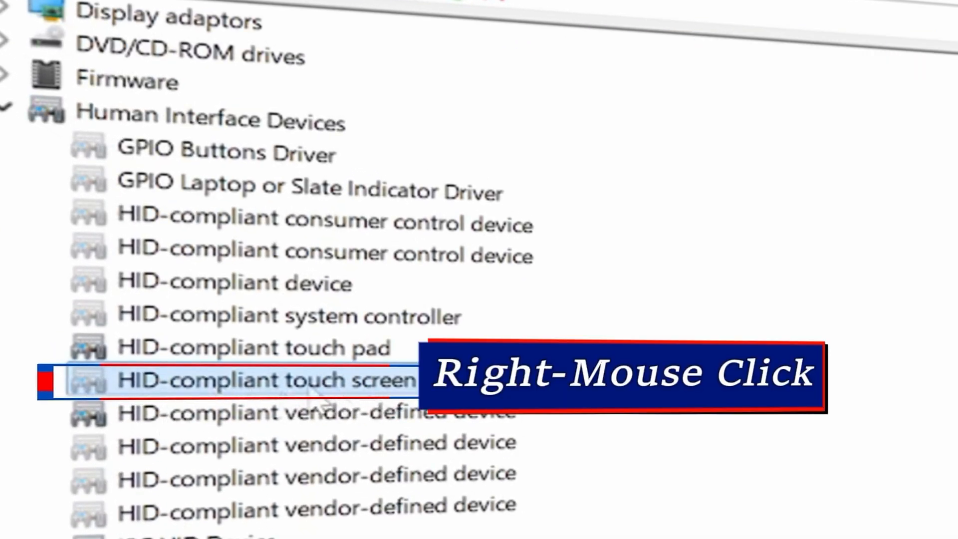
right_click(262, 380)
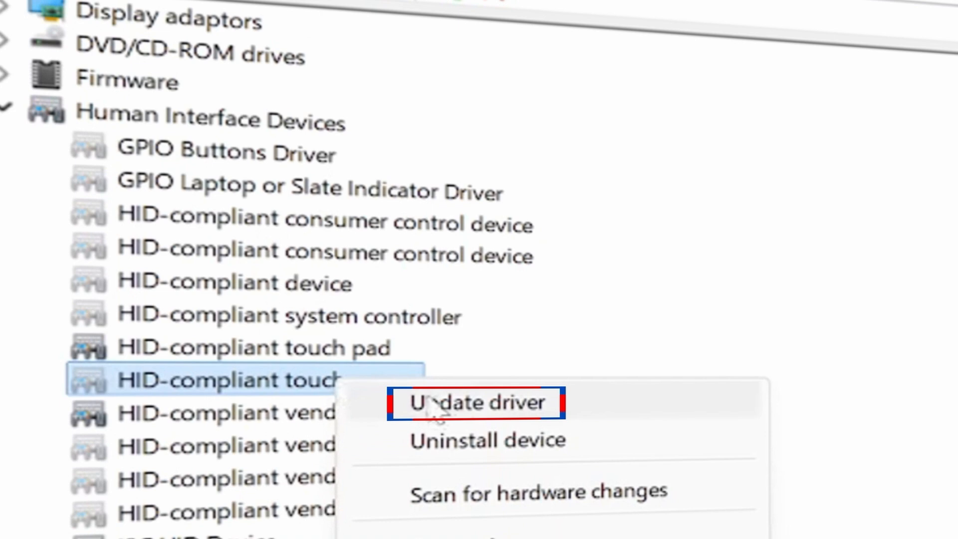
click(474, 402)
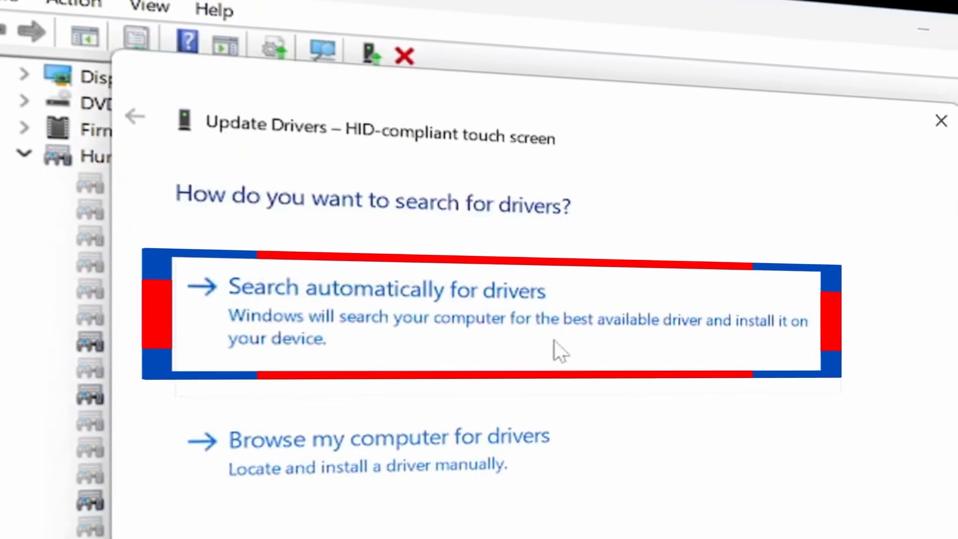
click(386, 290)
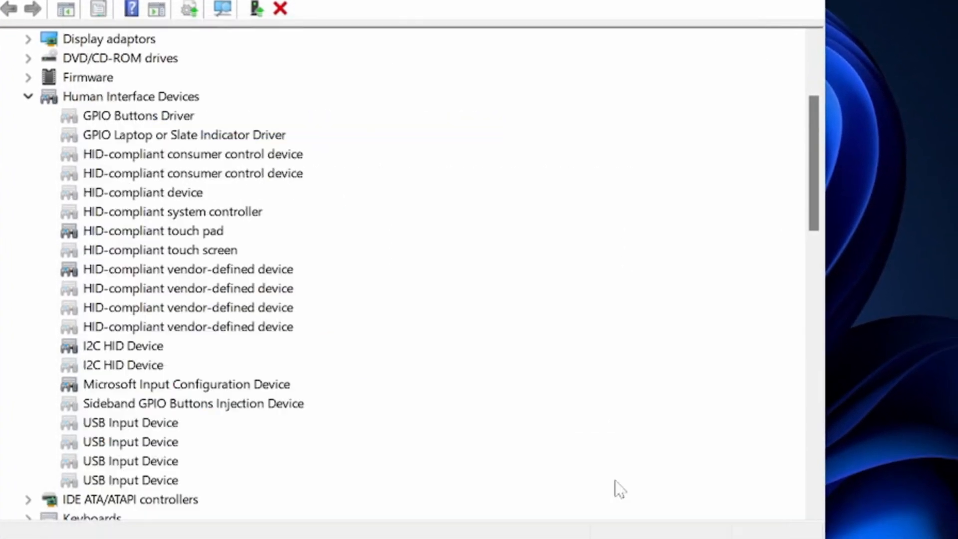
Reinstall the driver by manually picking the HID-compliant touch screen model, then dismiss the success message
right_click(153, 249)
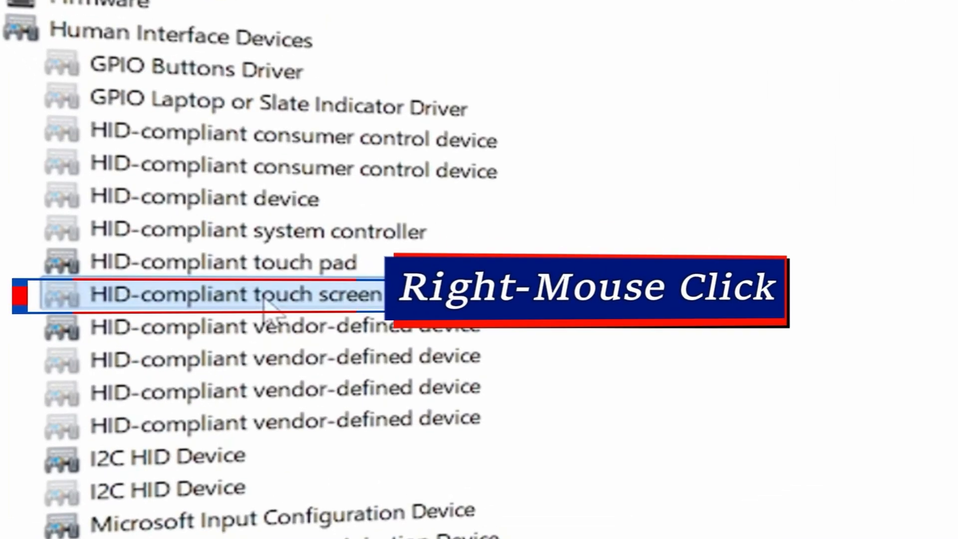
right_click(233, 296)
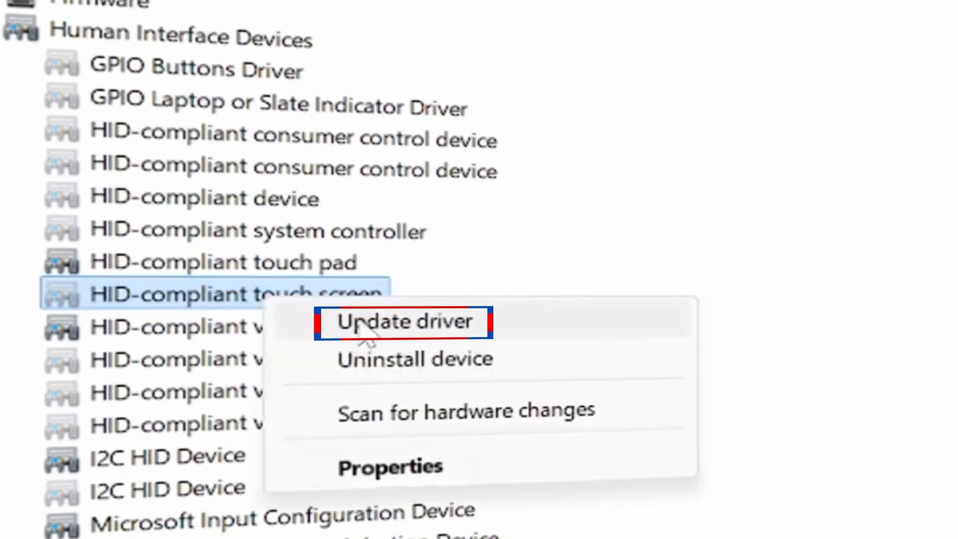
click(405, 322)
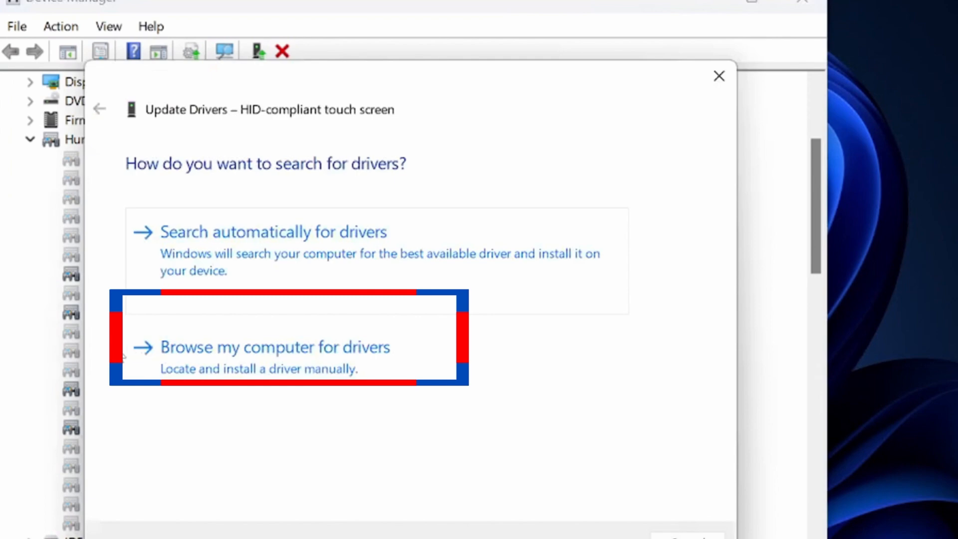
click(275, 347)
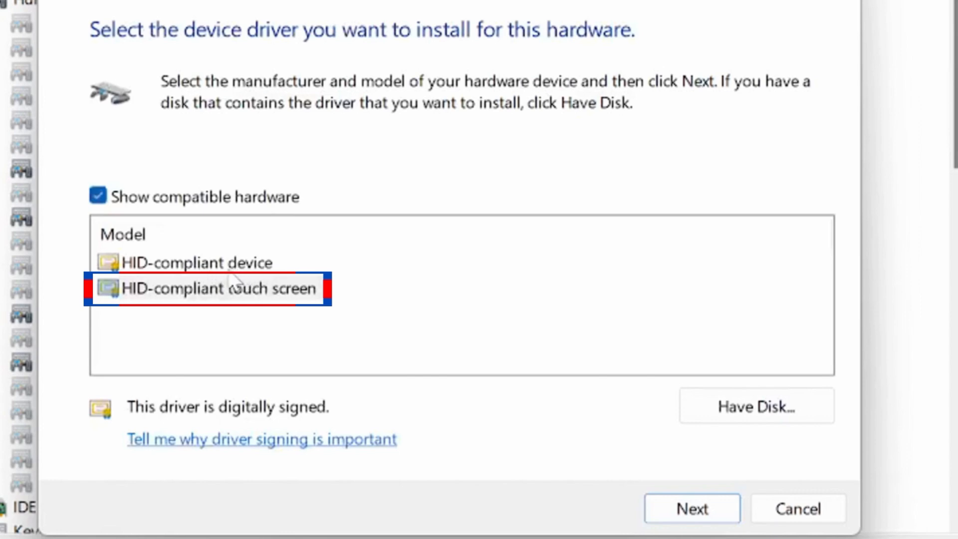
click(218, 288)
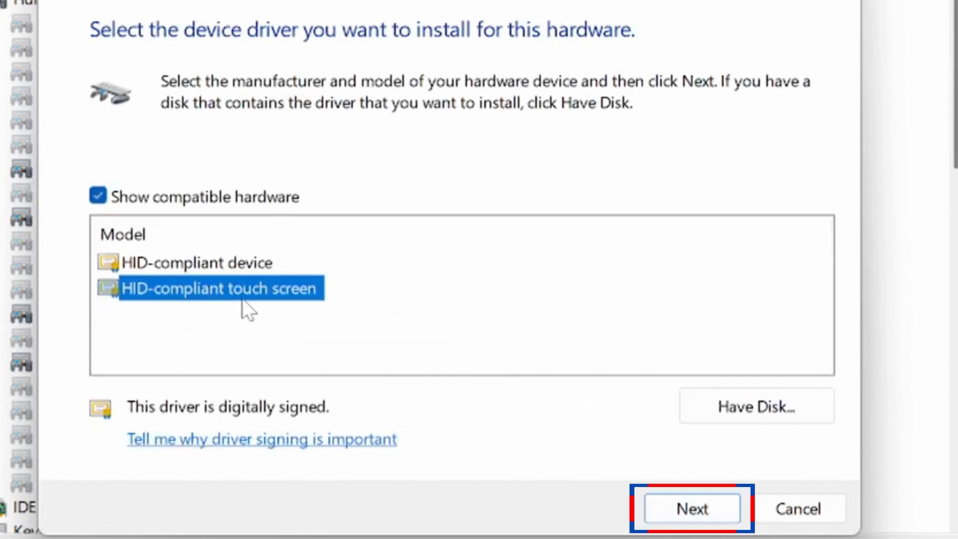
click(693, 508)
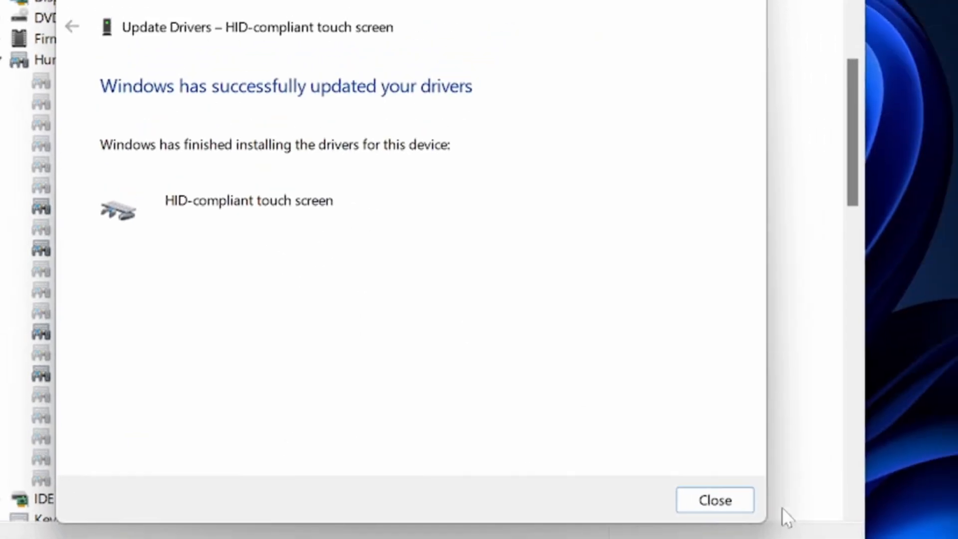
click(713, 500)
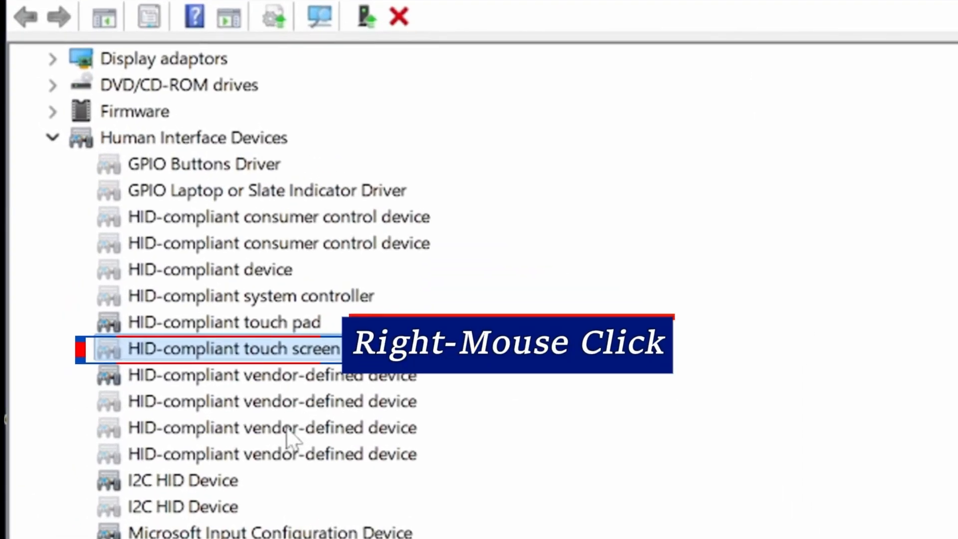
right_click(233, 350)
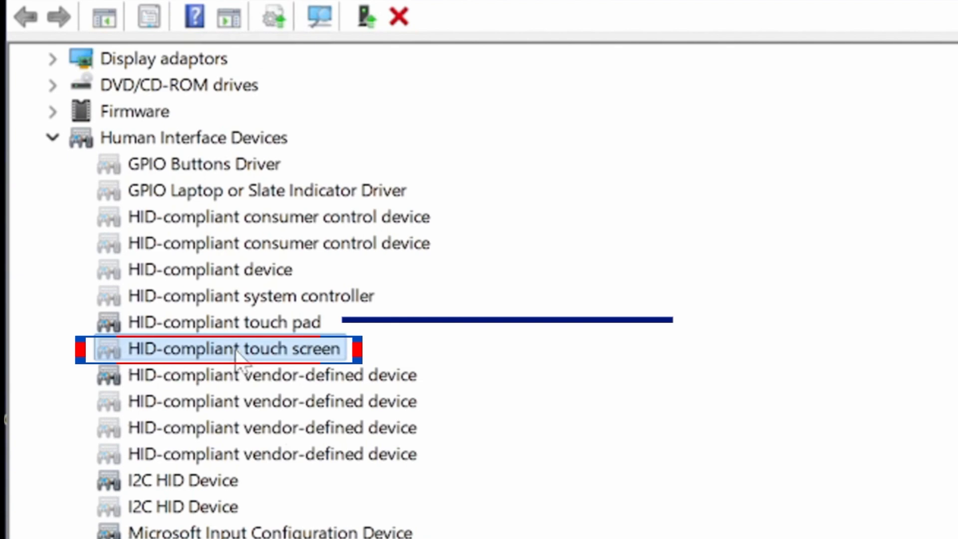
right_click(233, 349)
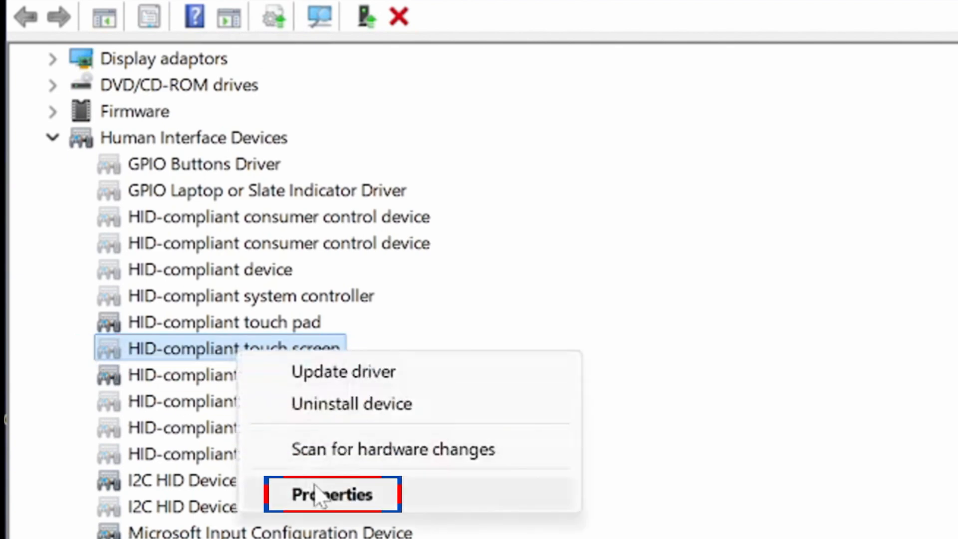
click(330, 494)
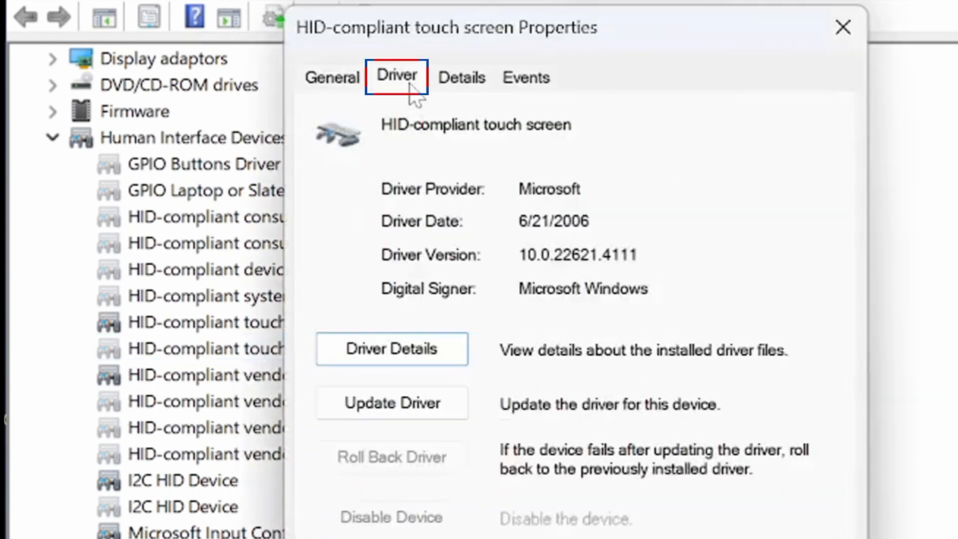
scroll(down, 3)
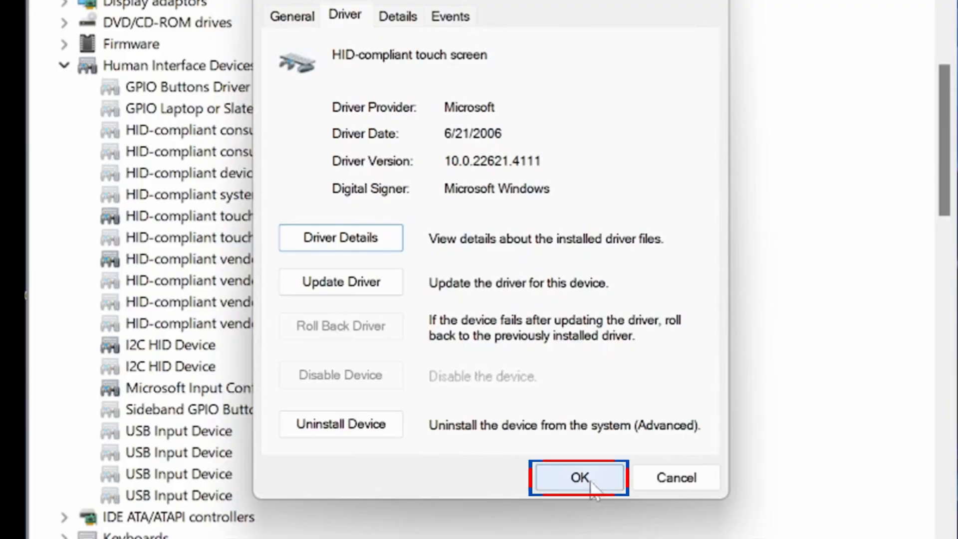
click(578, 477)
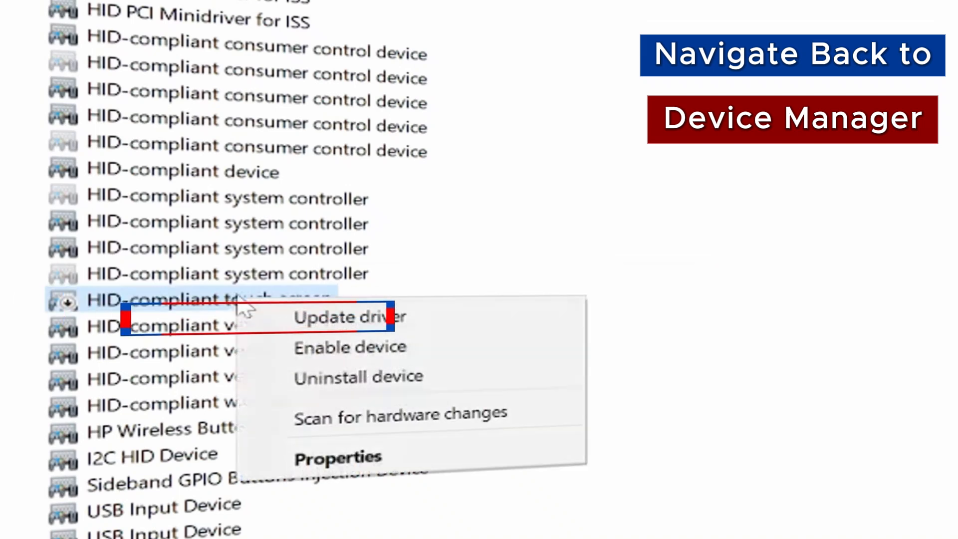
mouse_move(330, 348)
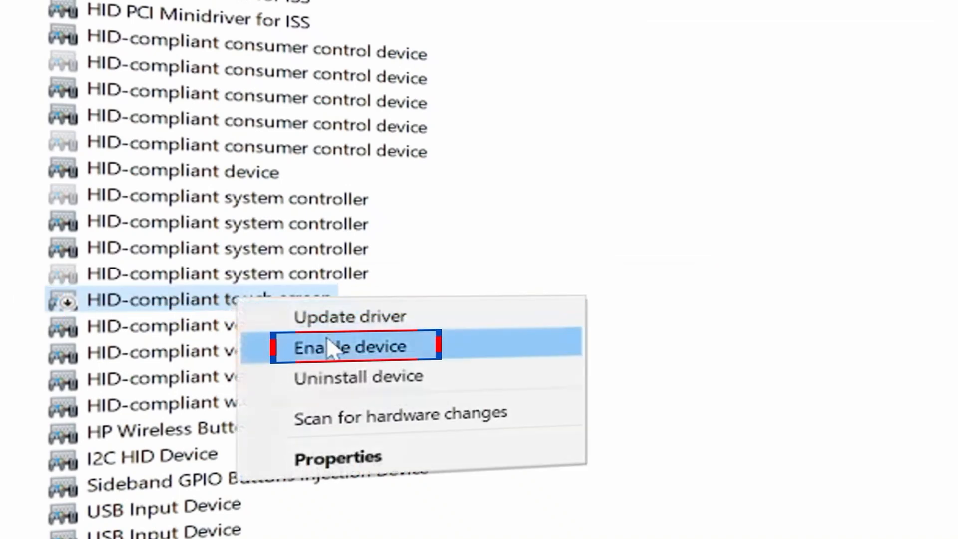
Enable the HID-compliant touch screen device, then disable it again from its context menu
click(351, 347)
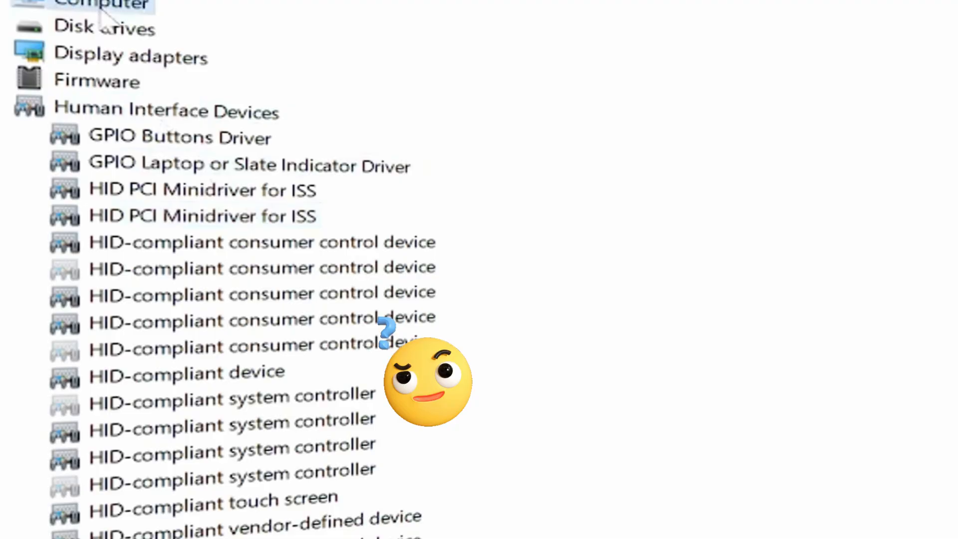
scroll(down, 3)
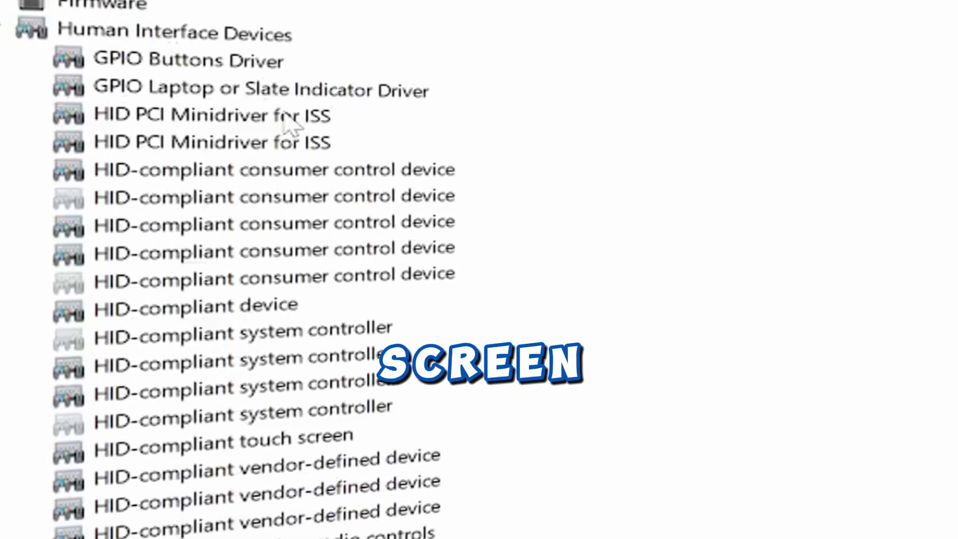
scroll(down, 3)
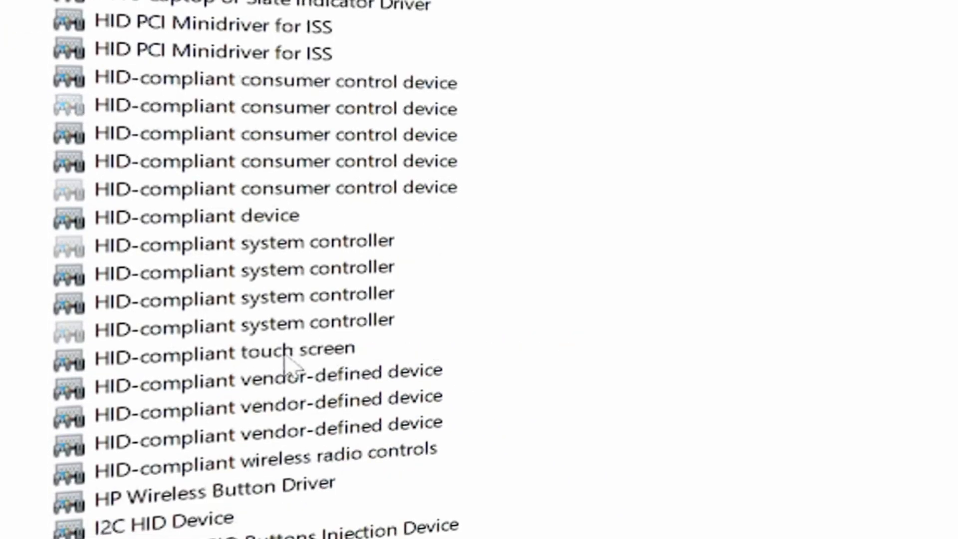
right_click(223, 351)
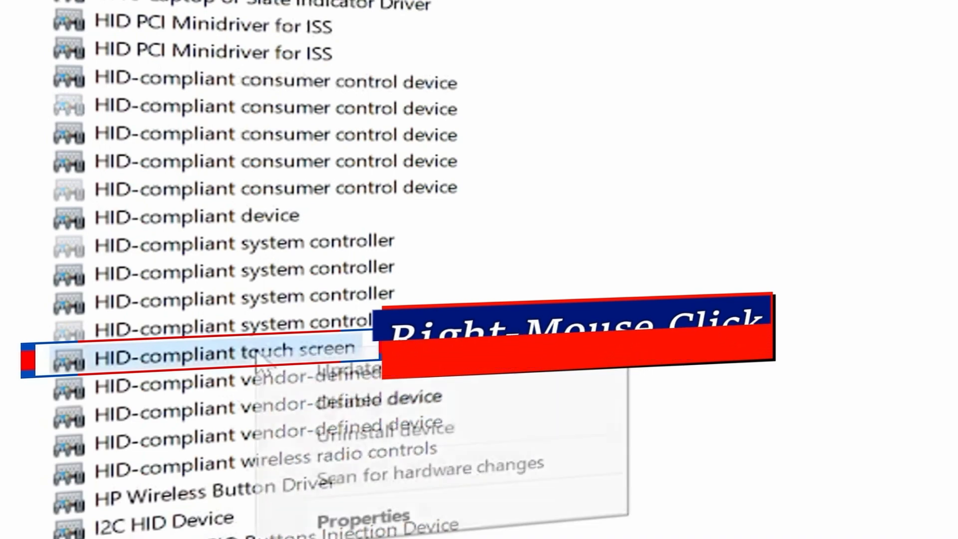
mouse_move(378, 400)
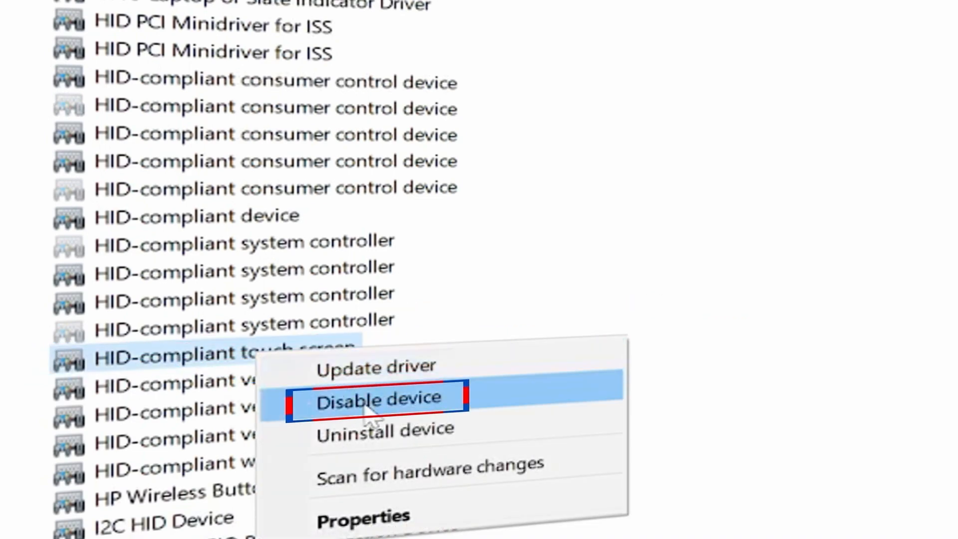
click(377, 399)
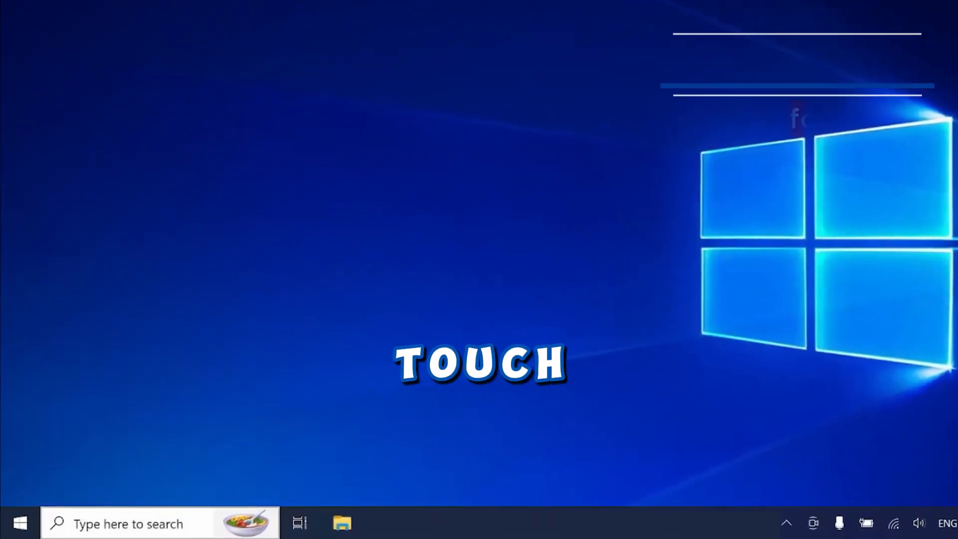
Launch Command Prompt as administrator, approve UAC, and begin entering the sfc command
click(20, 524)
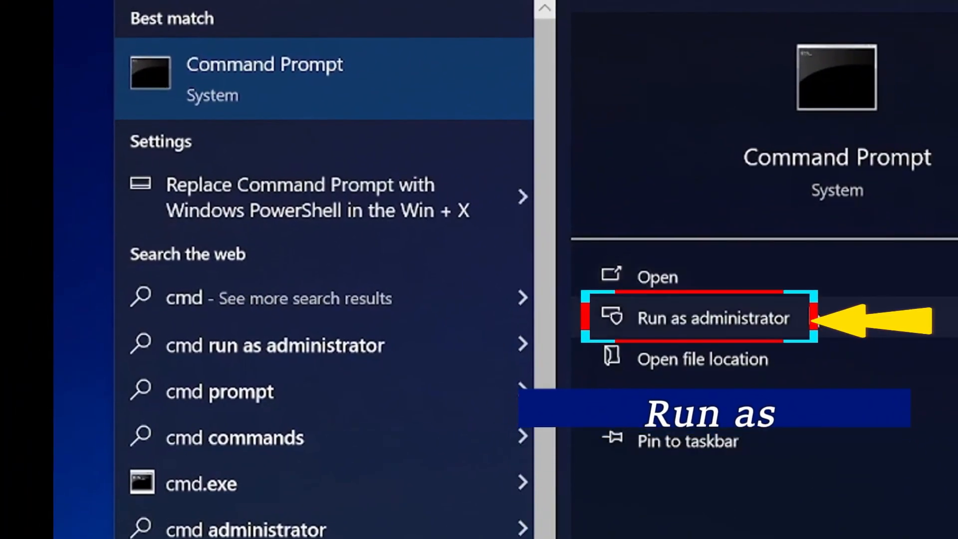
click(712, 317)
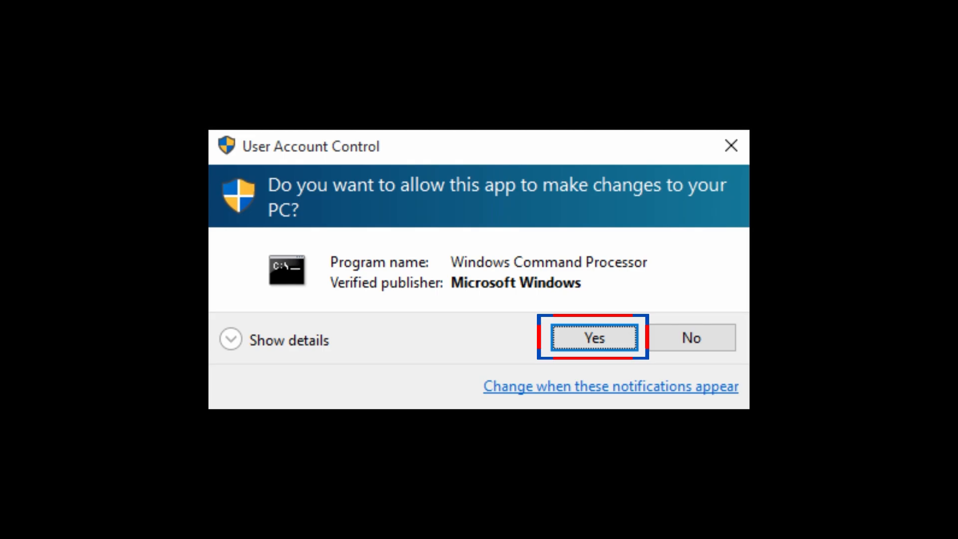
click(591, 337)
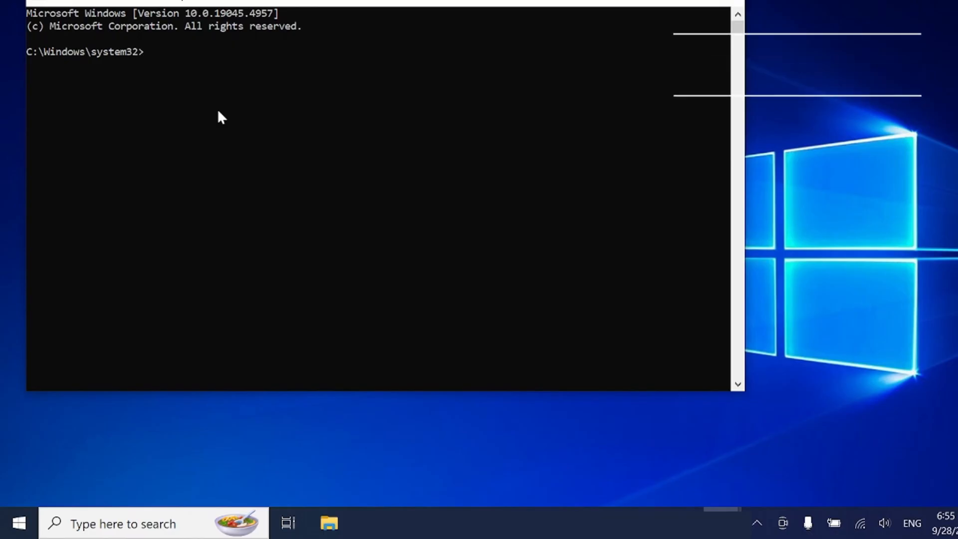
text(sf)
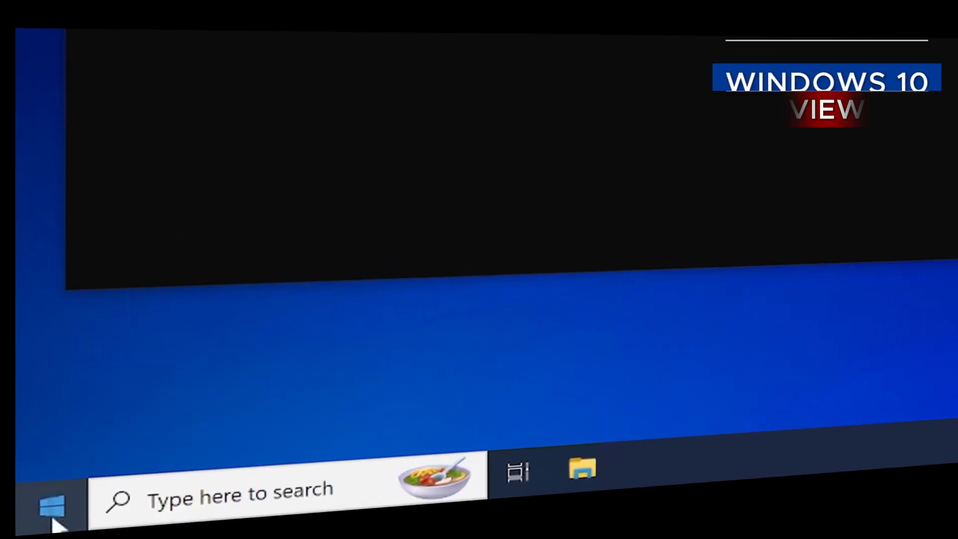
Go to Settings > Update & Security and check for available Windows updates
click(46, 505)
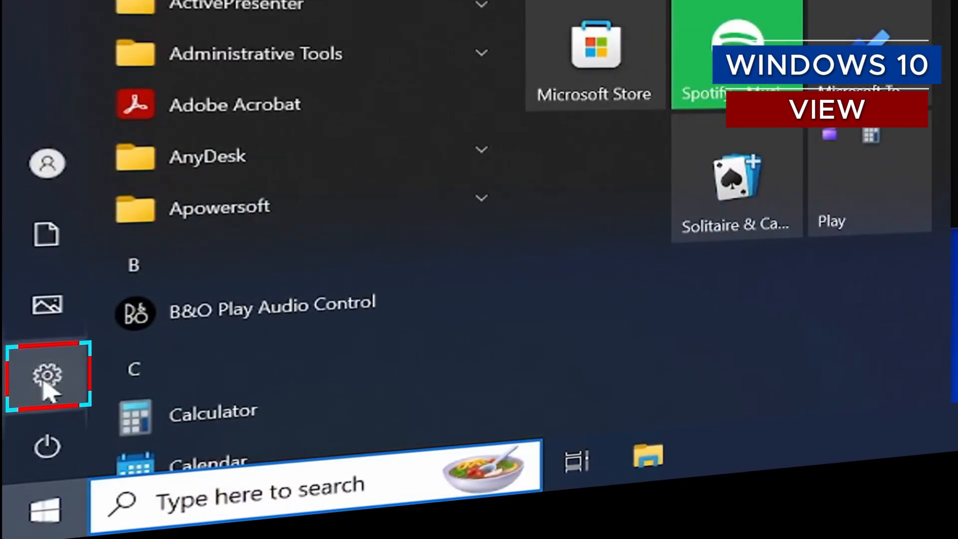
click(46, 374)
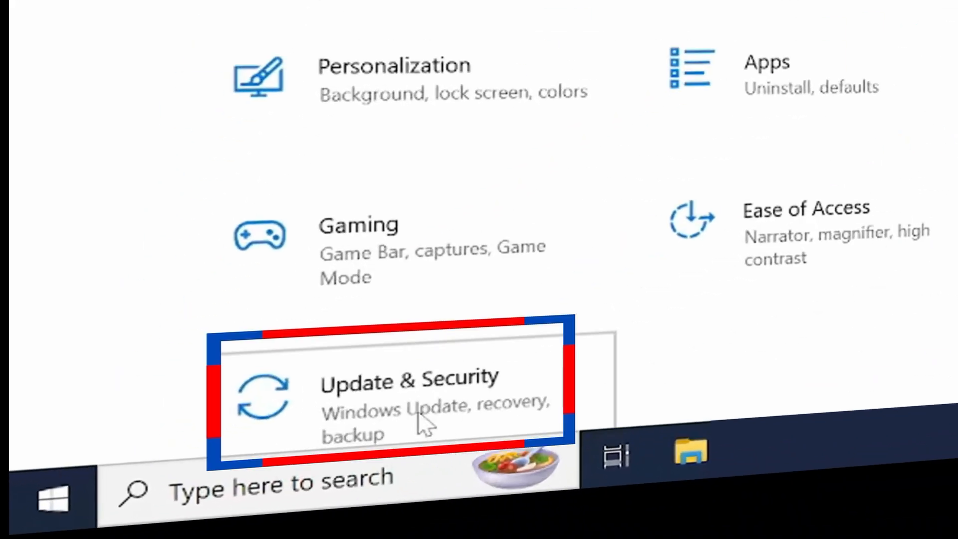
click(406, 391)
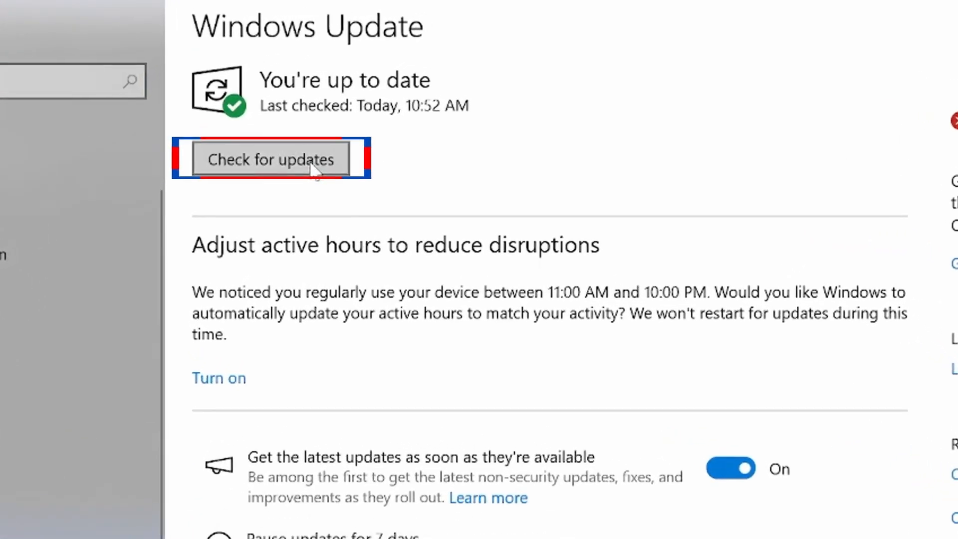
click(271, 160)
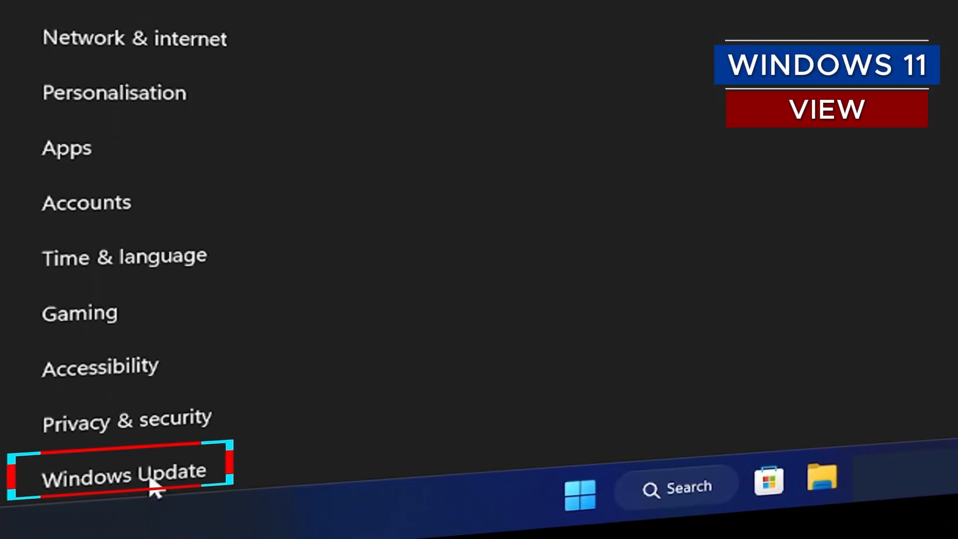
On Windows 11 Settings' Windows Update page, check for available updates
click(153, 483)
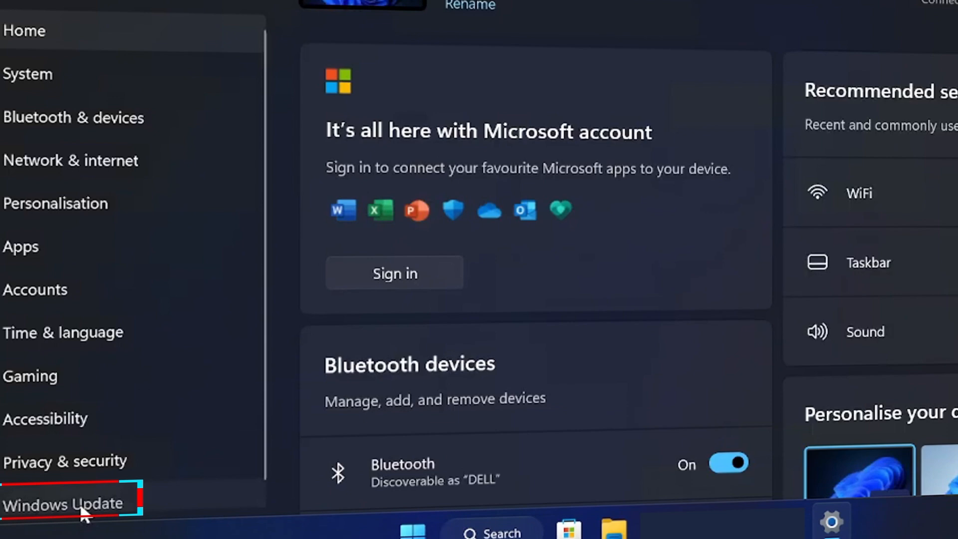
click(61, 504)
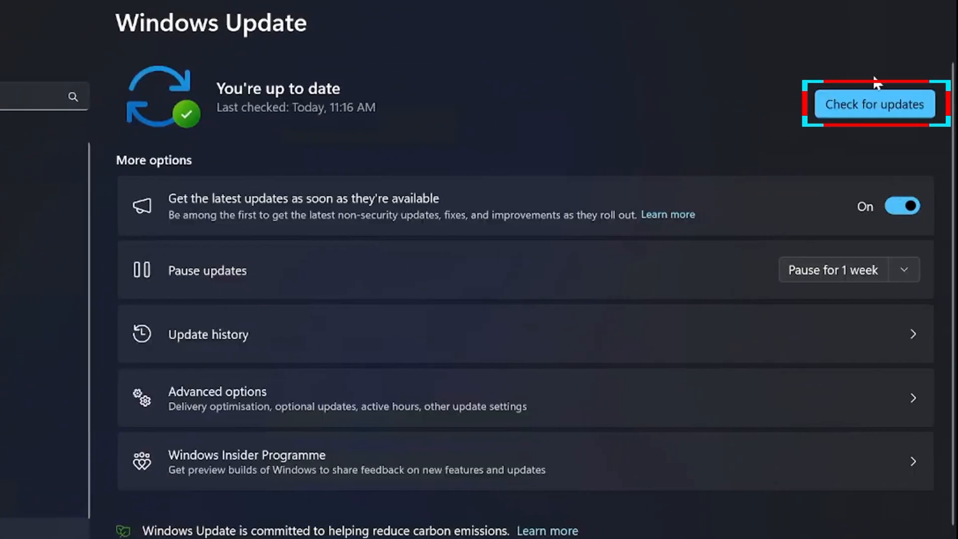
click(874, 104)
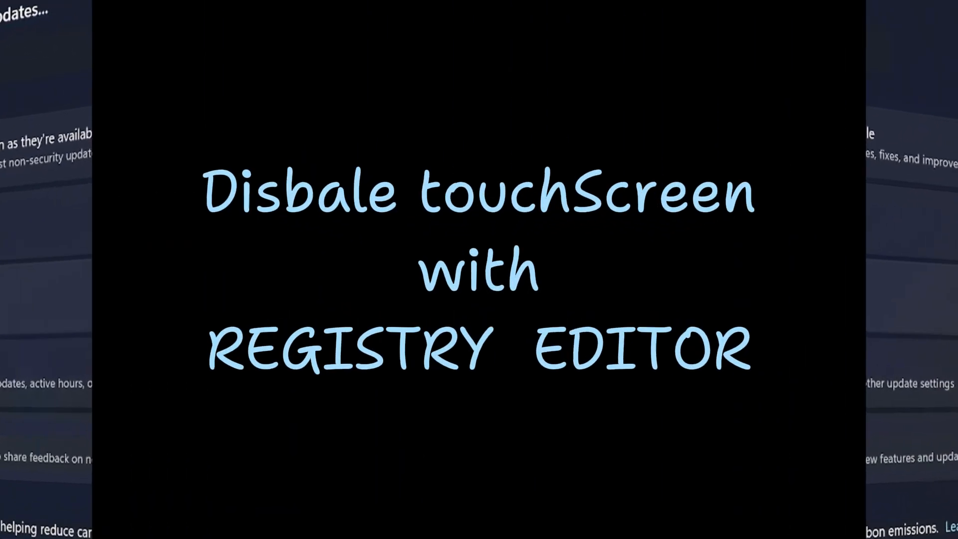
Launch Registry Editor from Start search
click(169, 514)
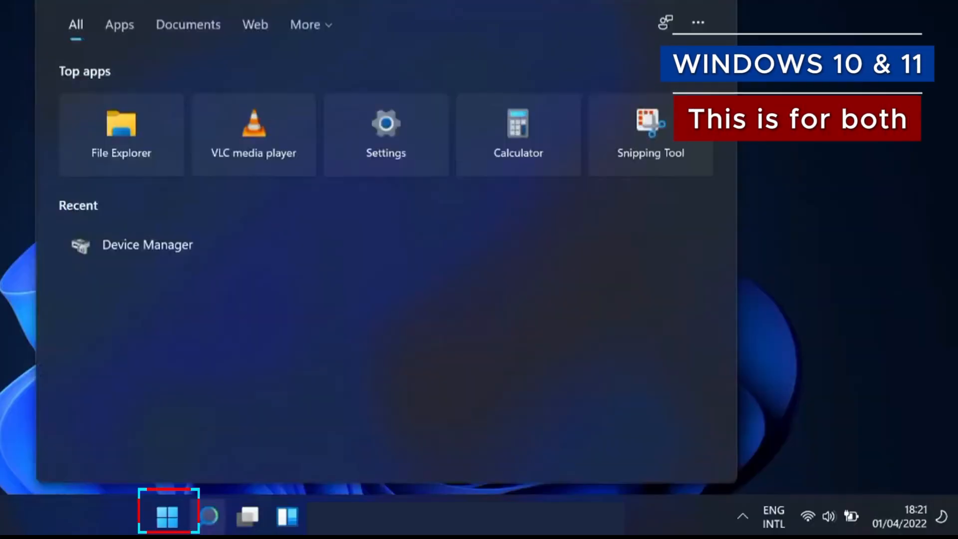
text(registry Editor)
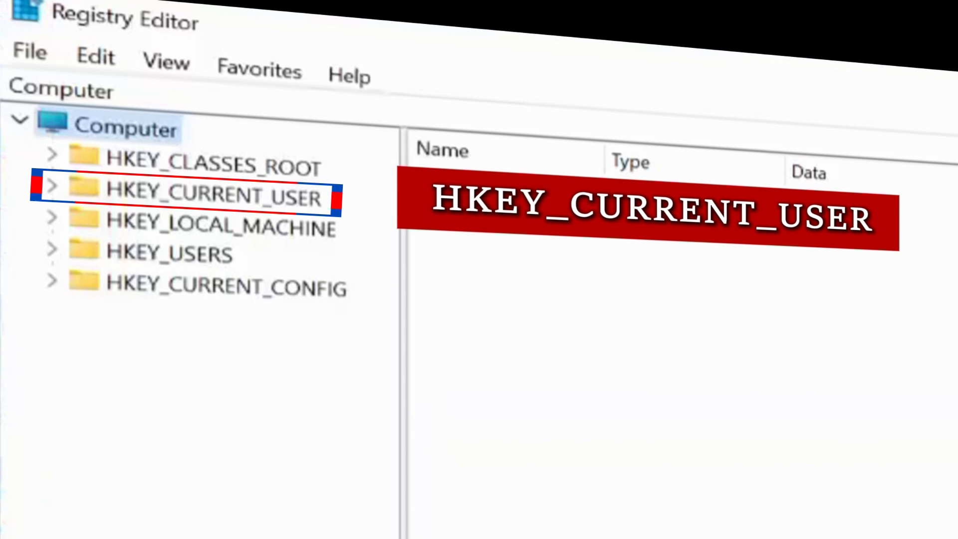
Browse HKEY_CURRENT_USER > Software > Microsoft down to the Wisp\Touch key
click(52, 197)
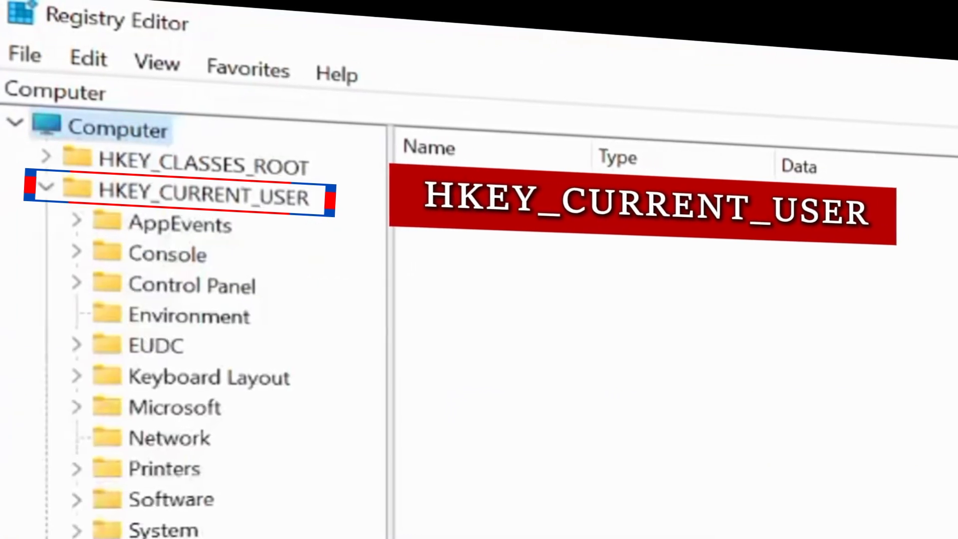
click(171, 498)
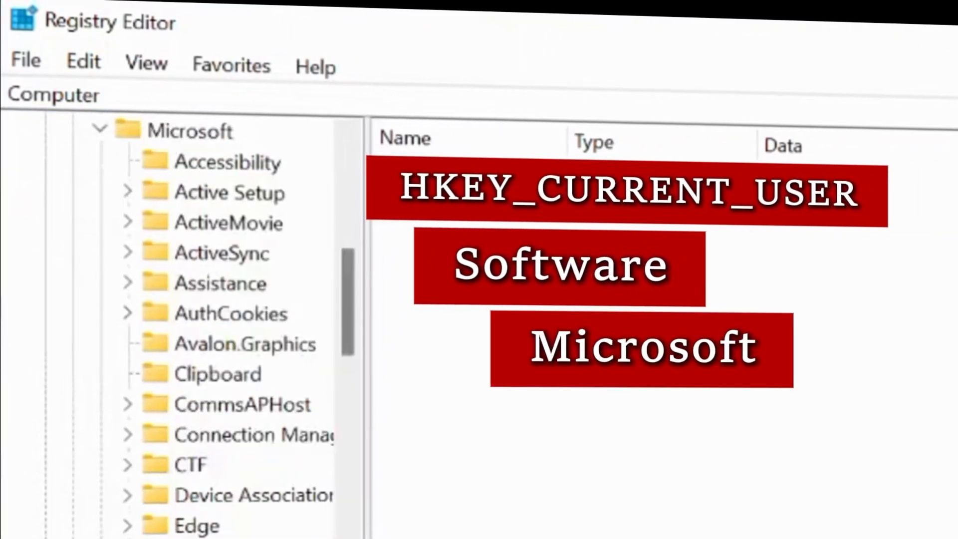
scroll(down, 3)
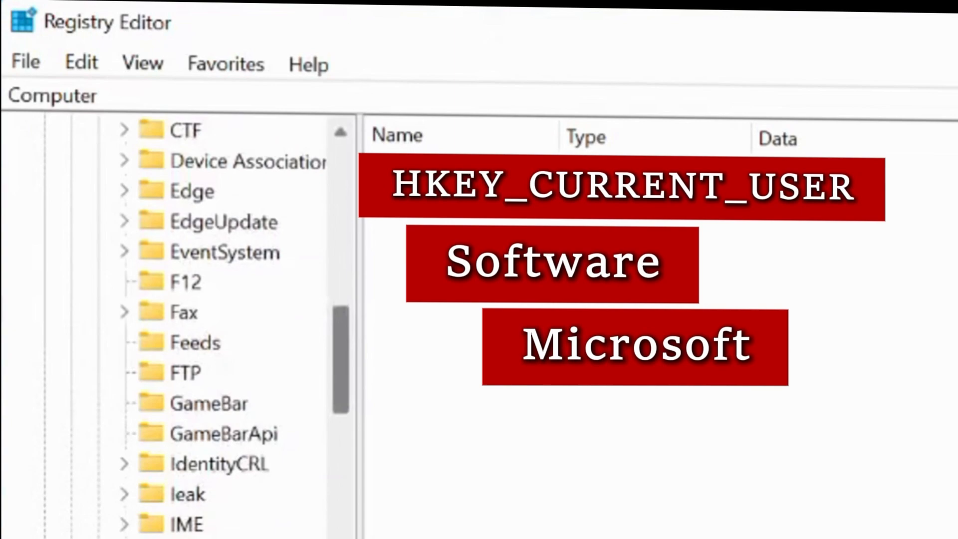
scroll(down, 3)
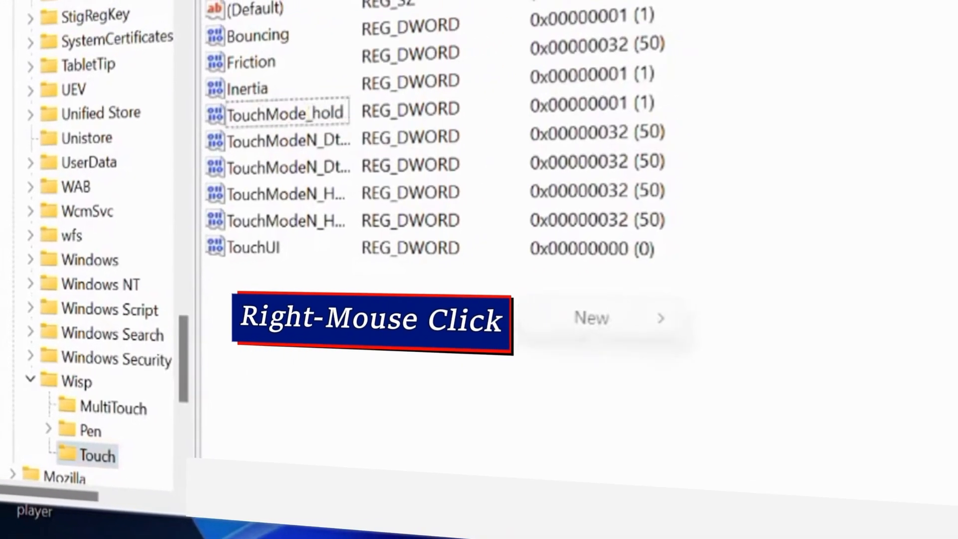
Add a new DWORD (32-bit) value under Touch and begin naming it TouchGate
click(602, 318)
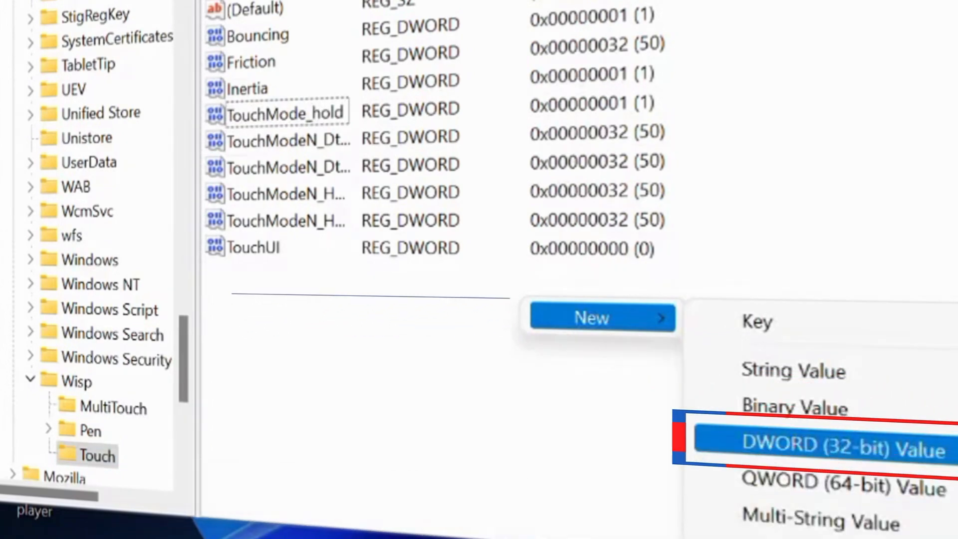
click(825, 445)
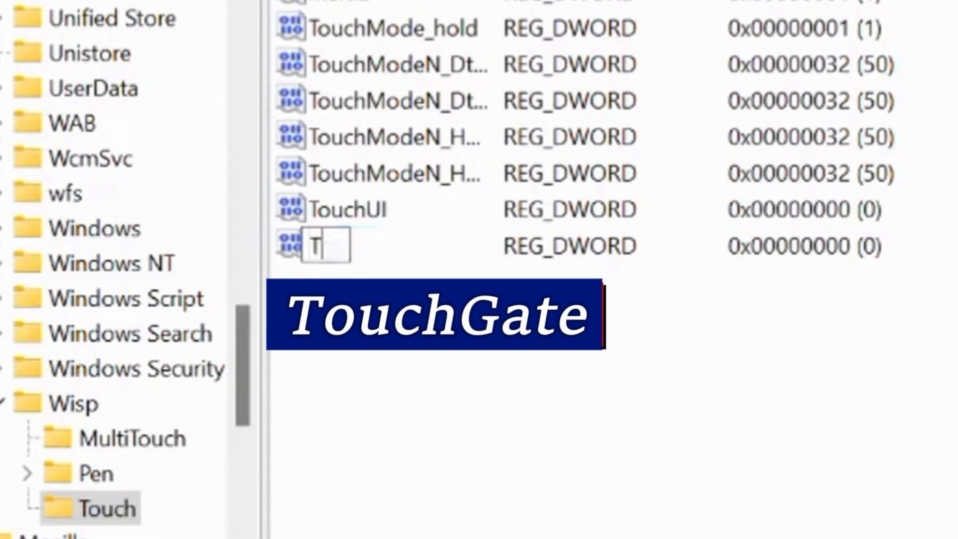
text(oucg)
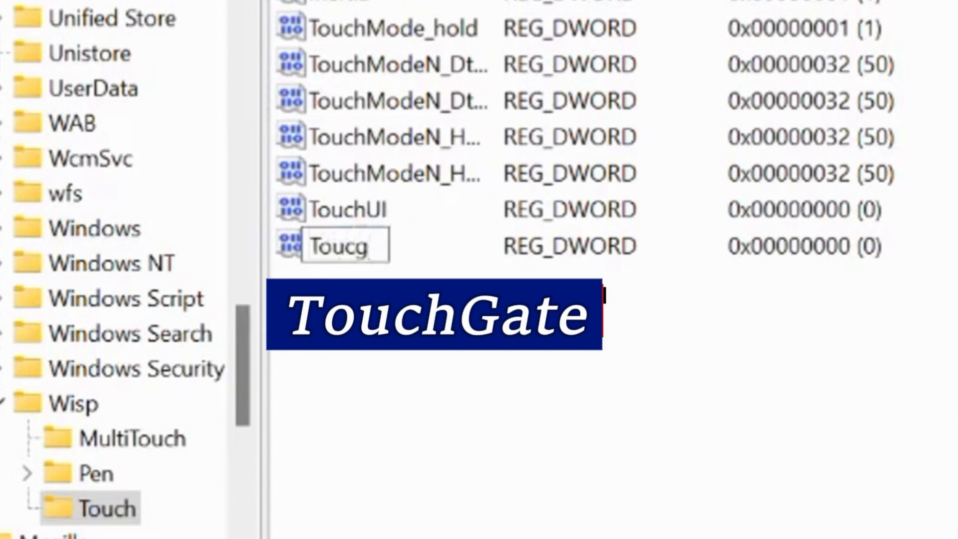
text(TouchG)
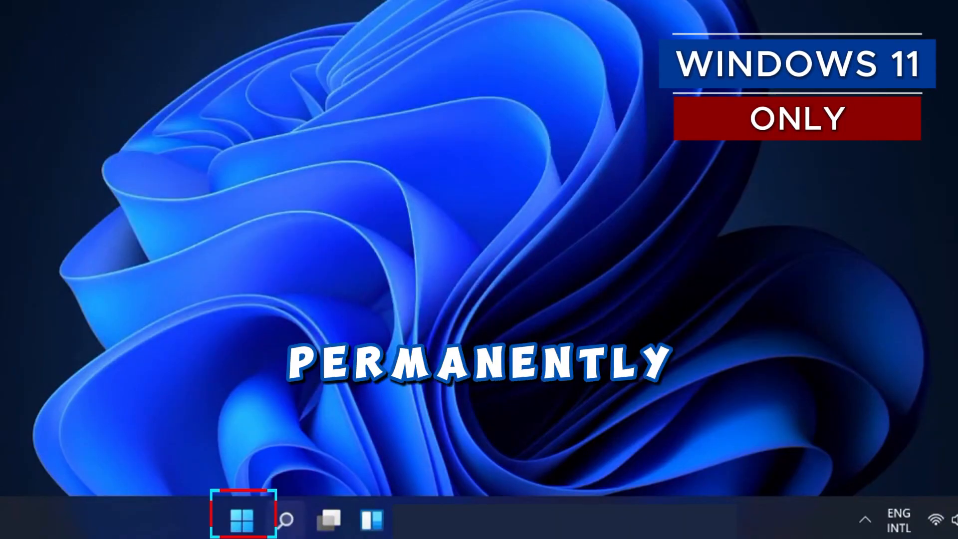
Start searching for Windows PowerShell to run as administrator
click(246, 519)
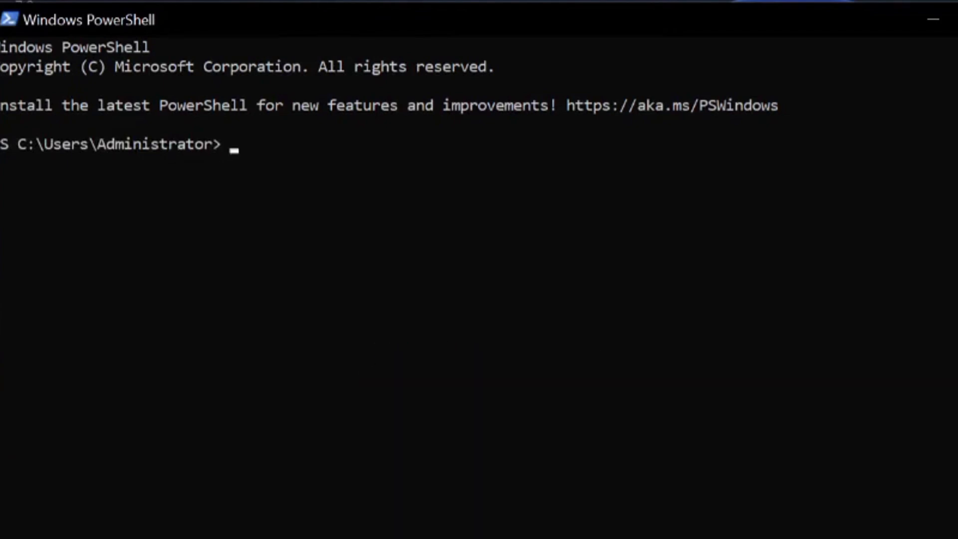
Enter Get-PnpDevice | Where-Object {$_.FriendlyName -like '*touchscreen*'} | Disable-PnpDevice at the prompt
text(Ge)
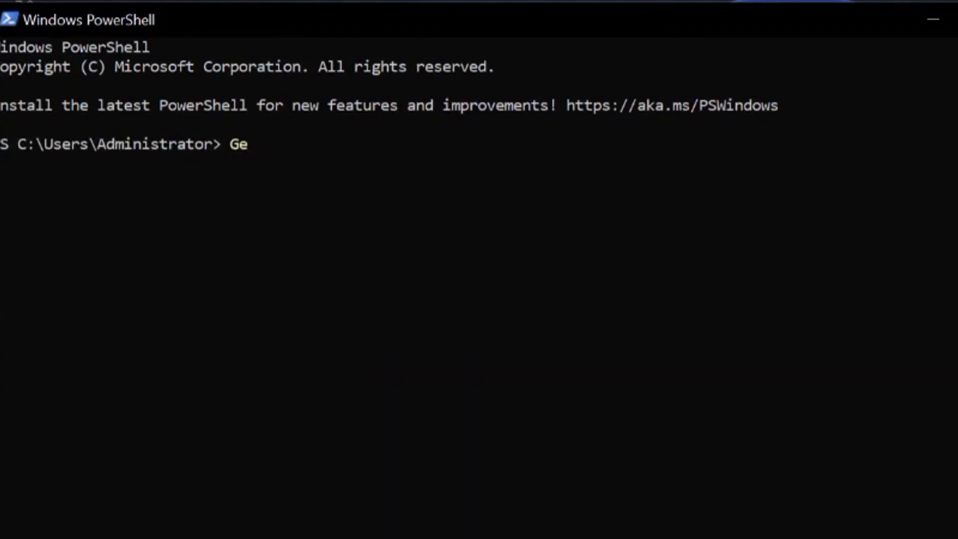
text(t-)
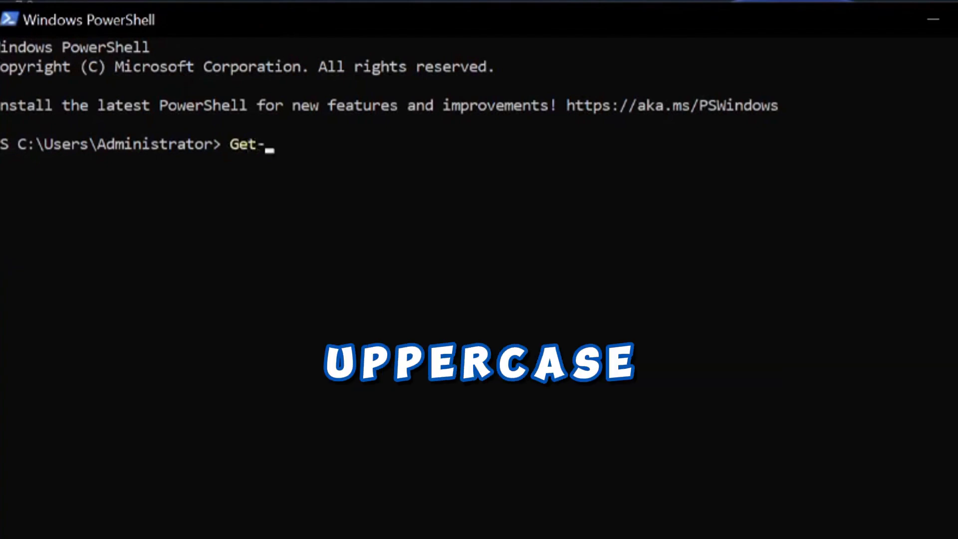
text(Pnp)
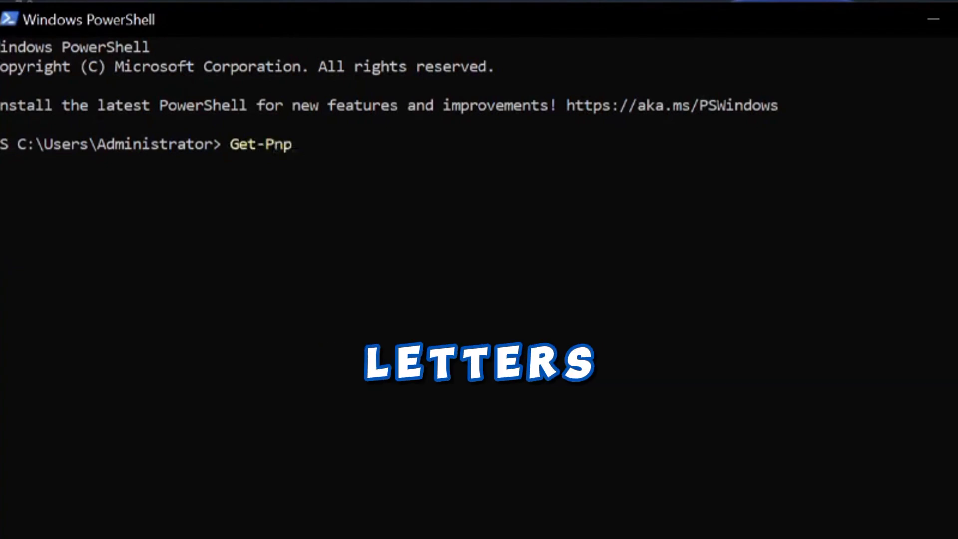
text(Device | Where-Object)
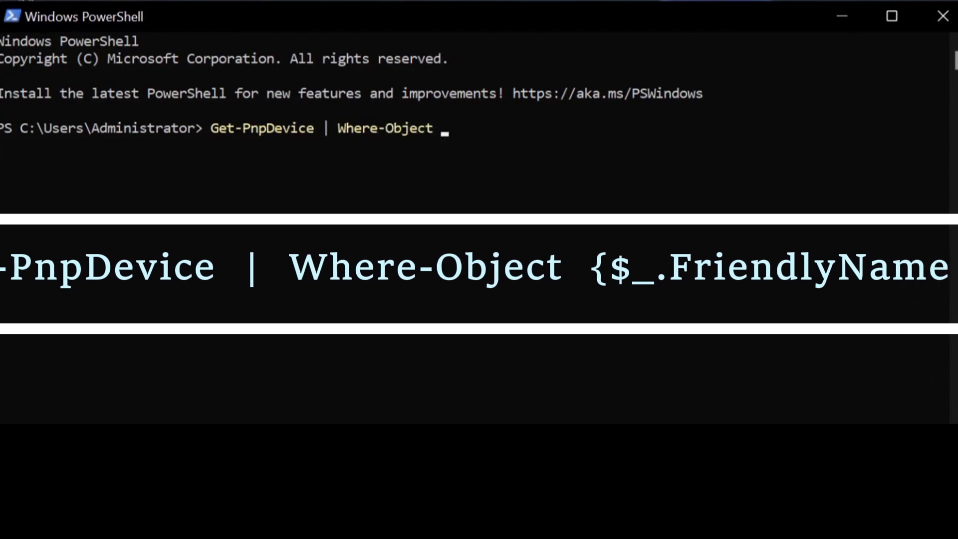
text({)
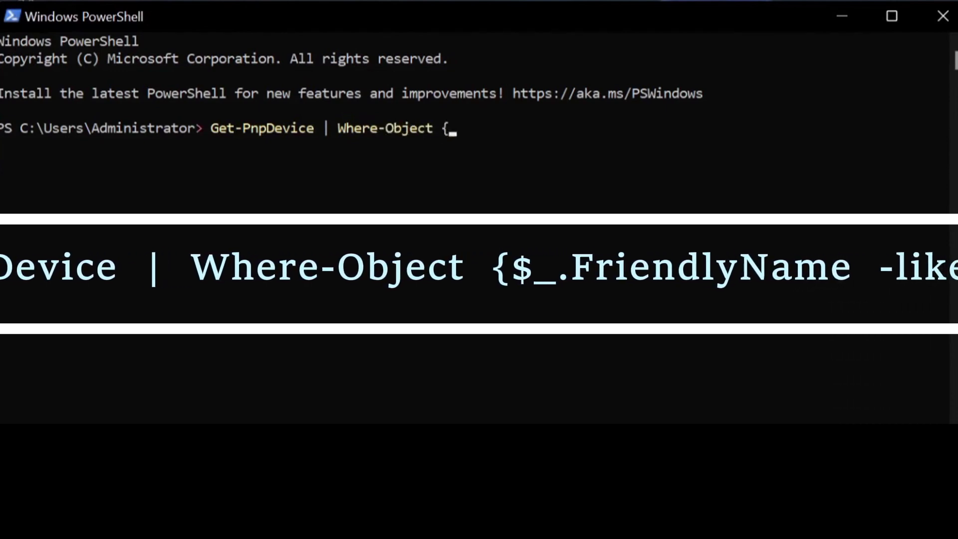
text($_)
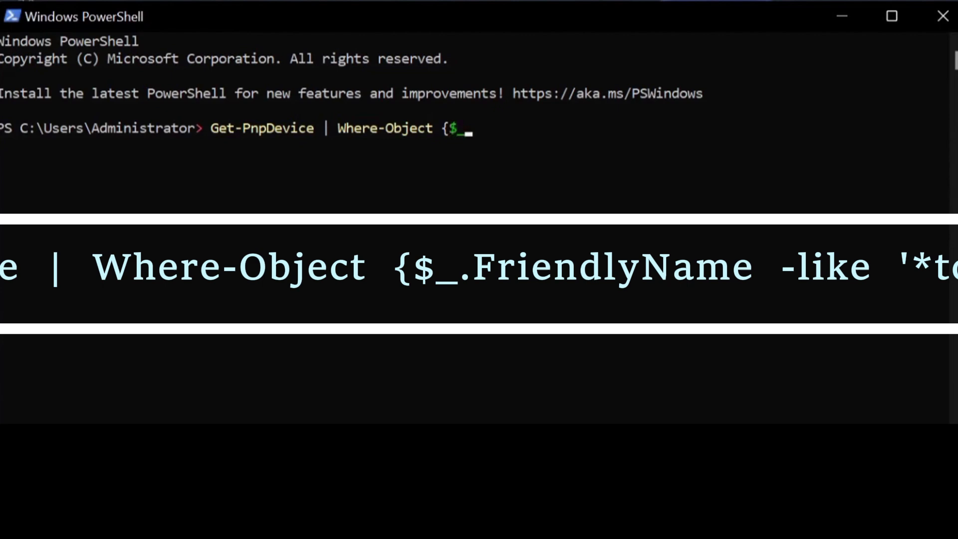
text(.Friendly)
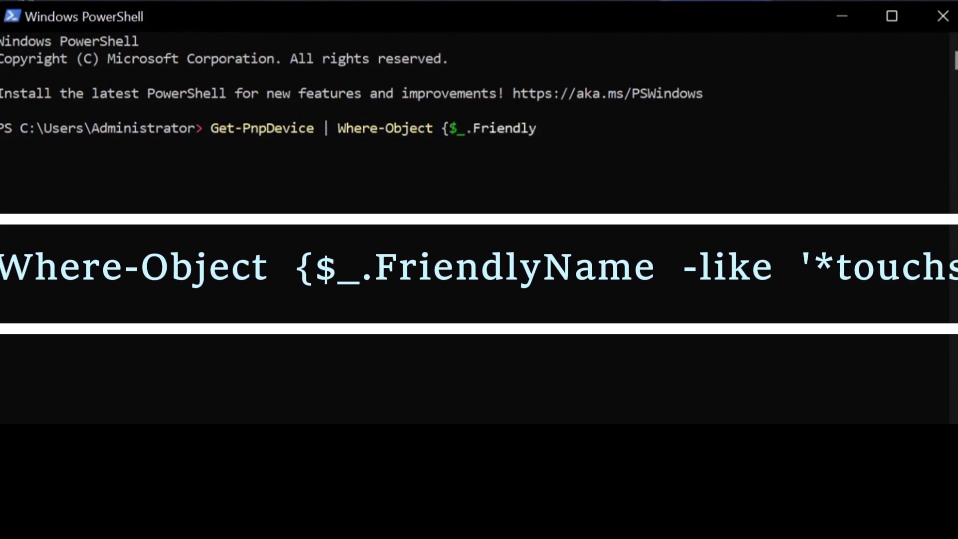
text(Name -like ')
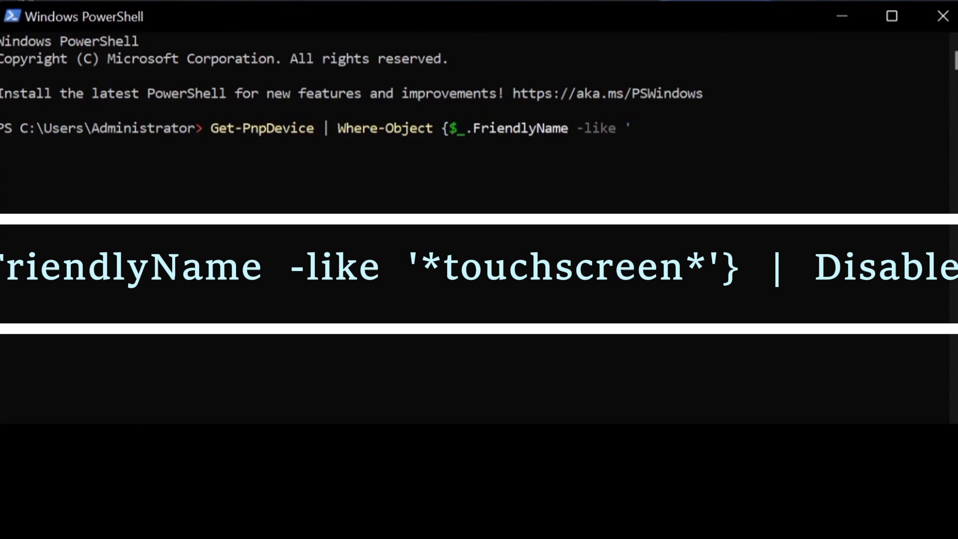
text(*touch)
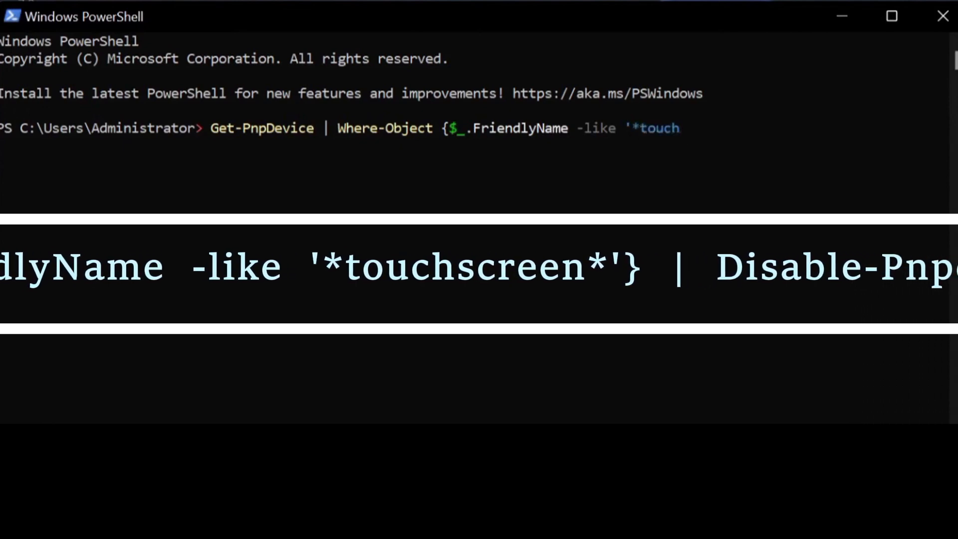
text(screen*'} |)
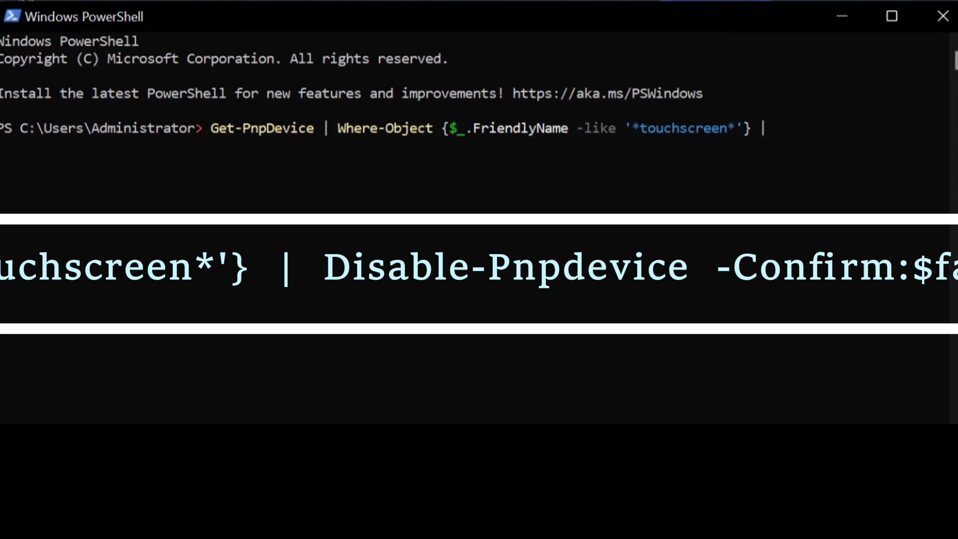
text(Disable)
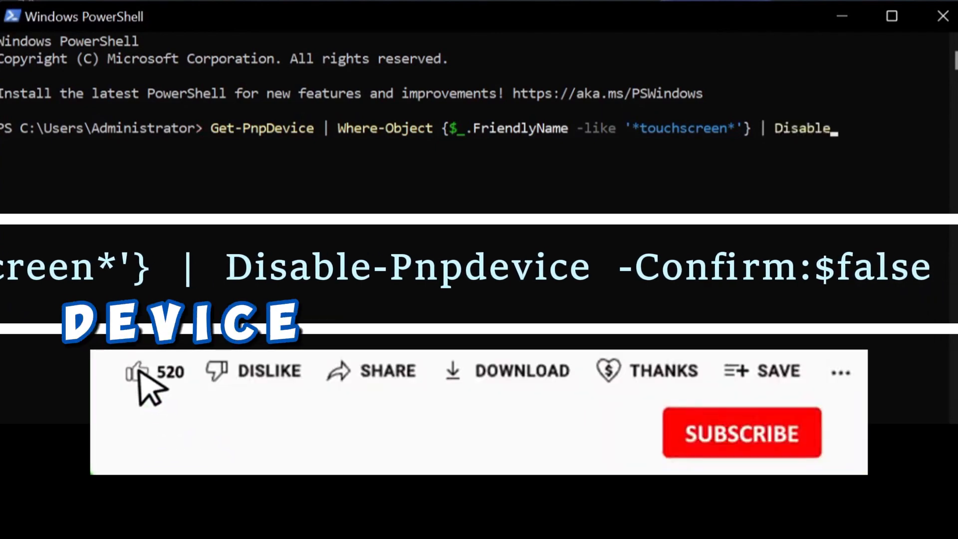